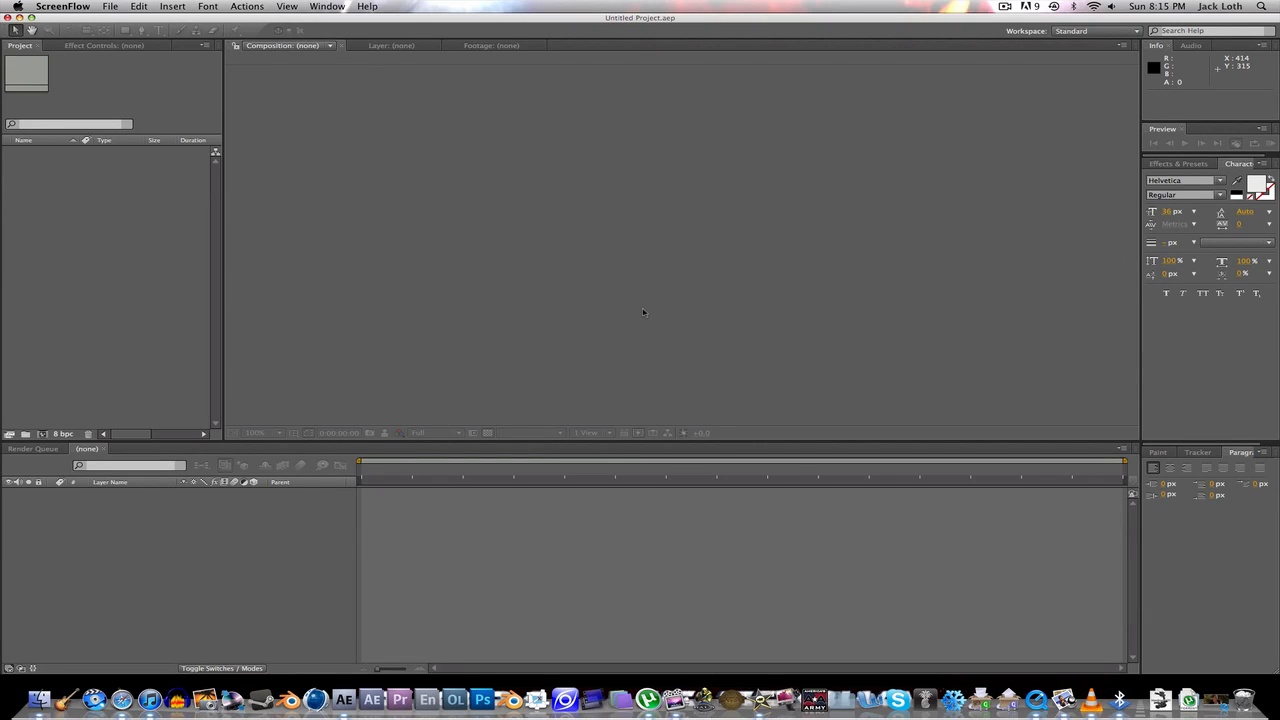
mouse_move(305, 325)
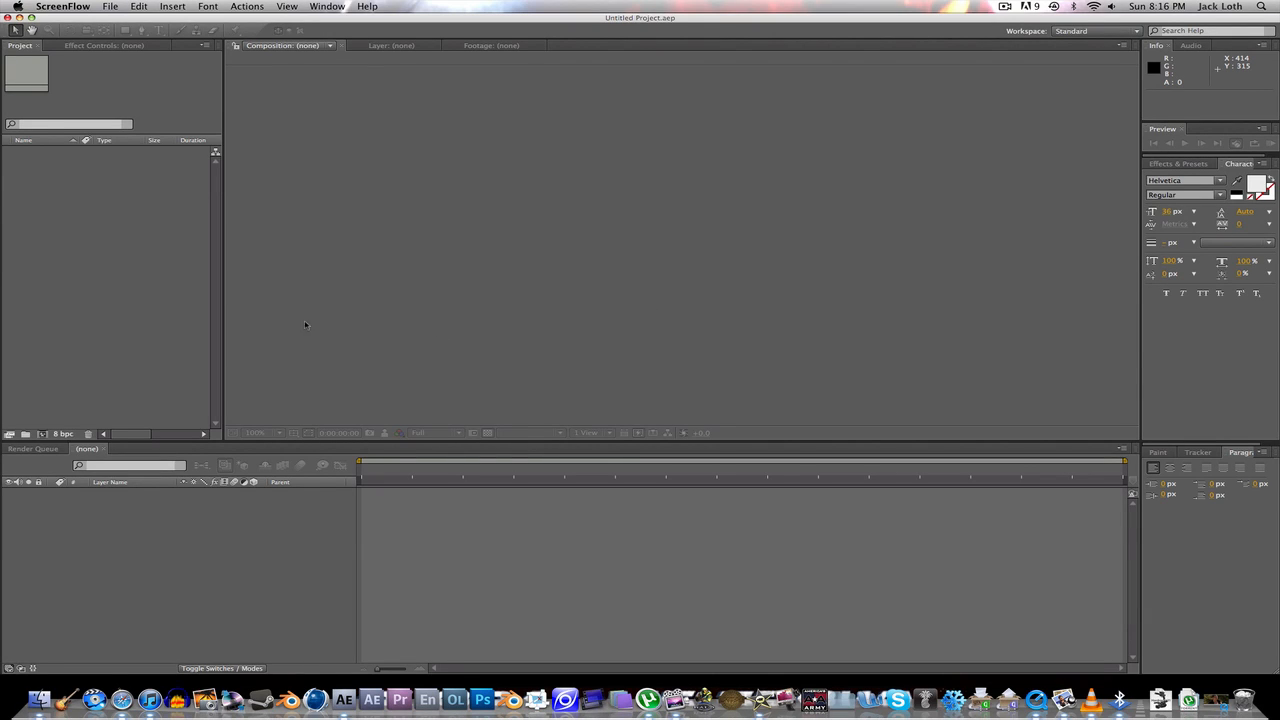
mouse_move(139, 280)
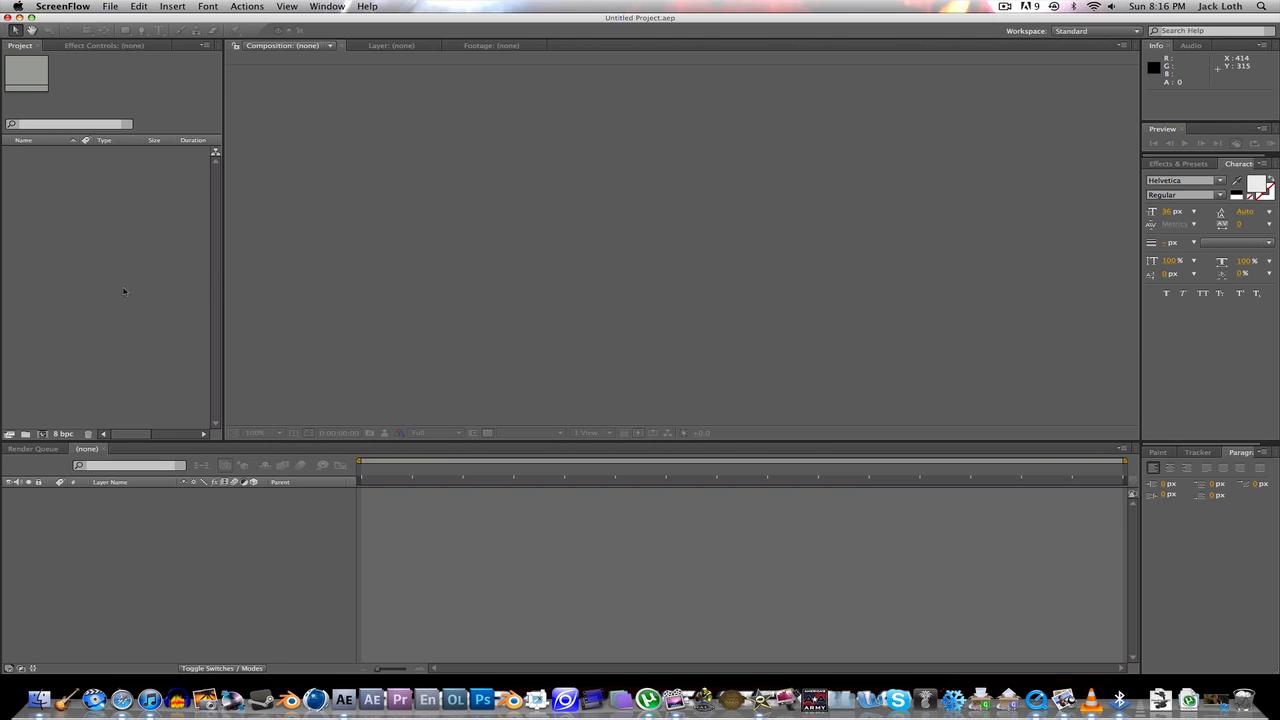
- Import the hooded-figure action film clip into a new composition and preview a later frame
click(343, 699)
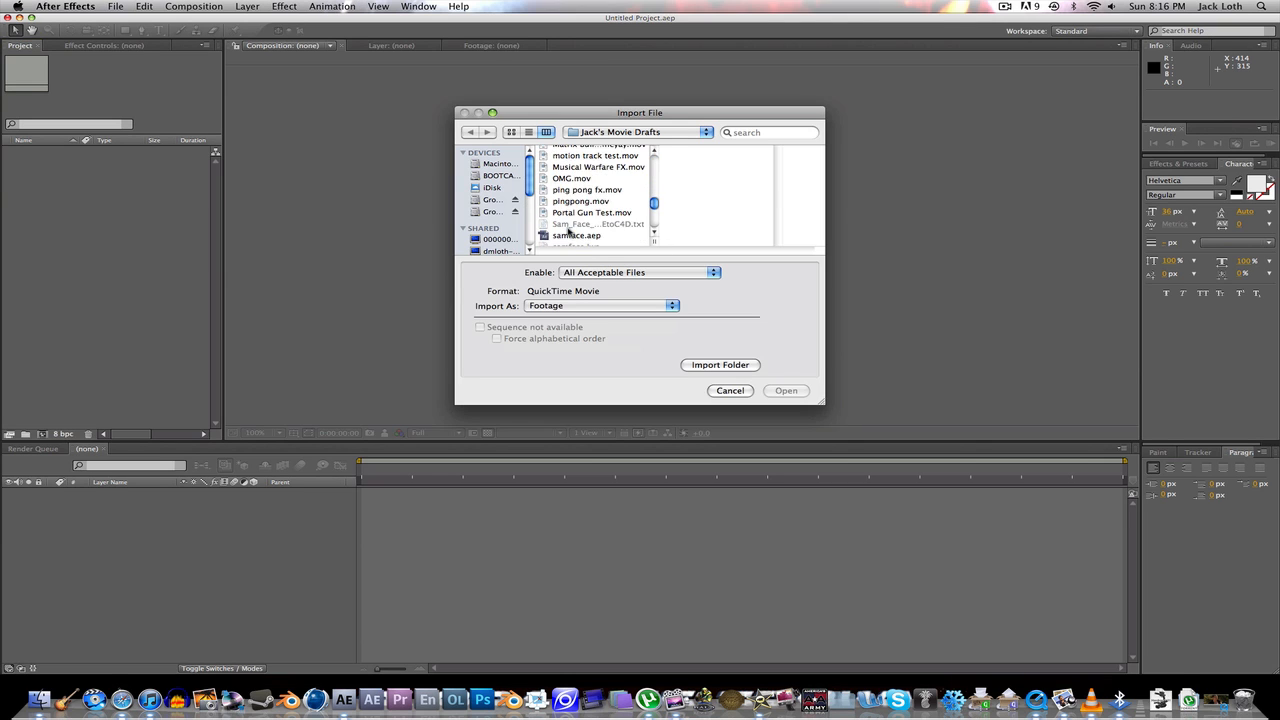
click(599, 208)
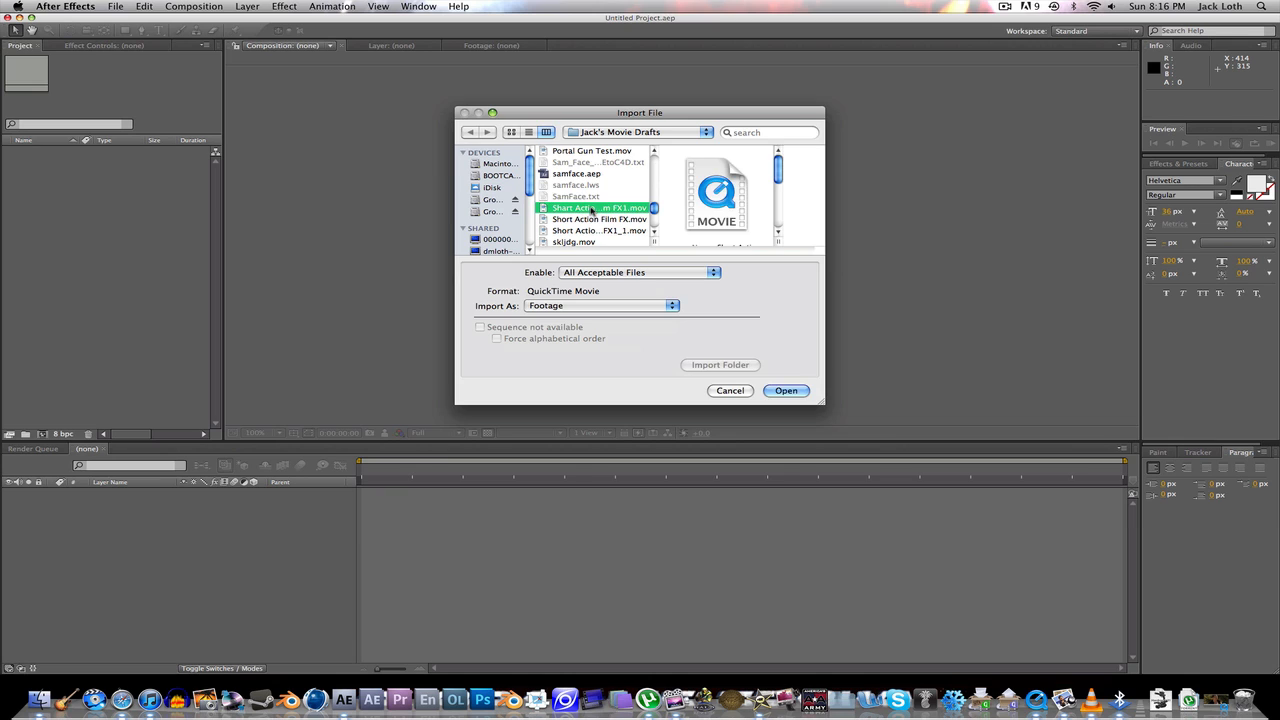
click(786, 390)
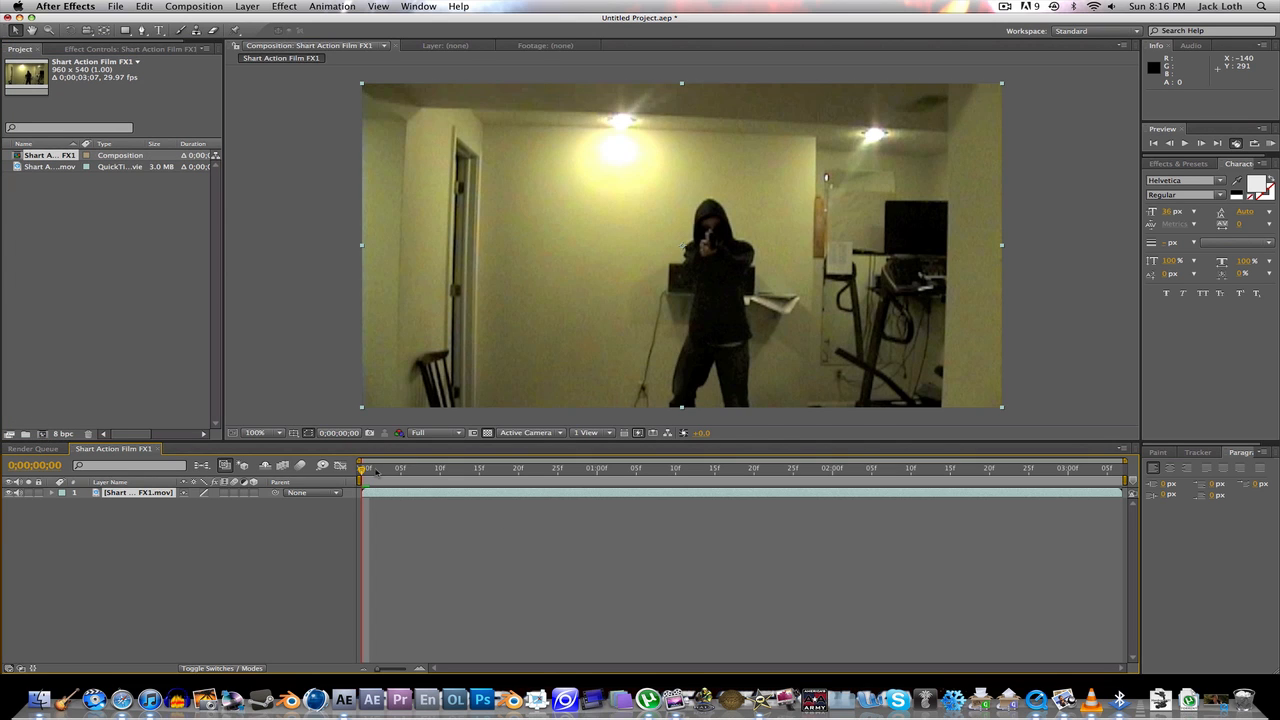
click(933, 467)
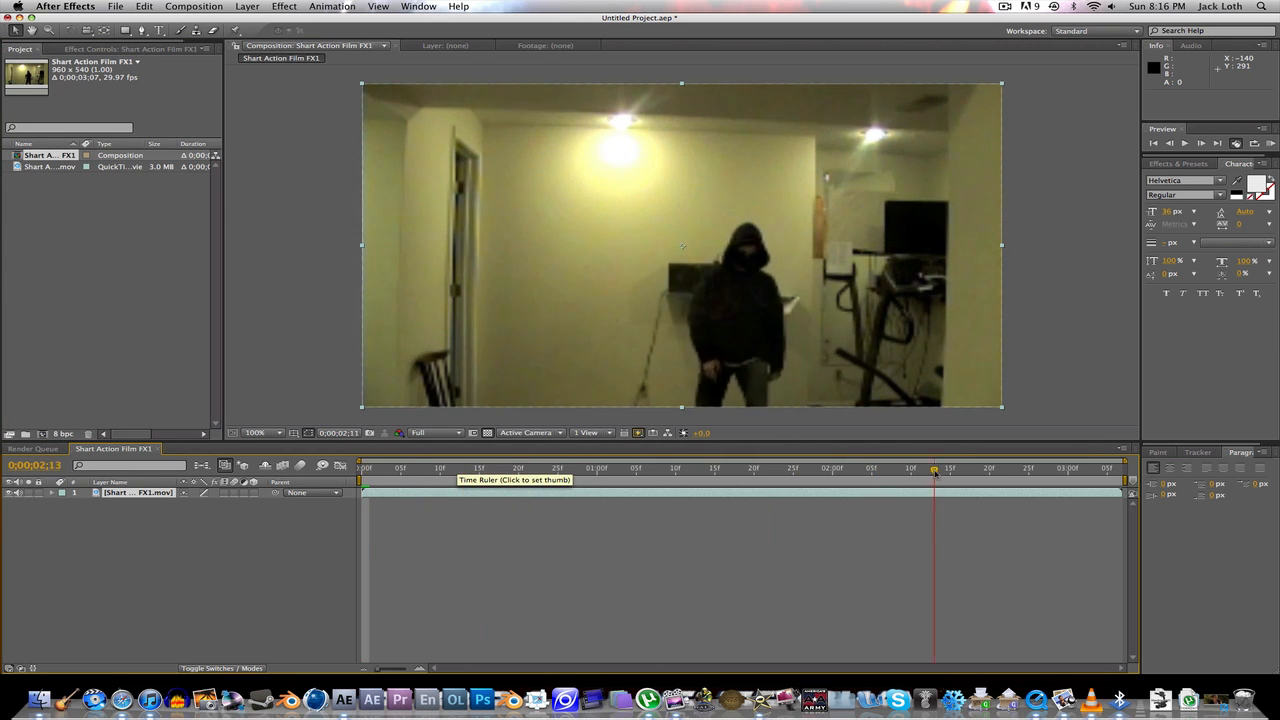
click(360, 467)
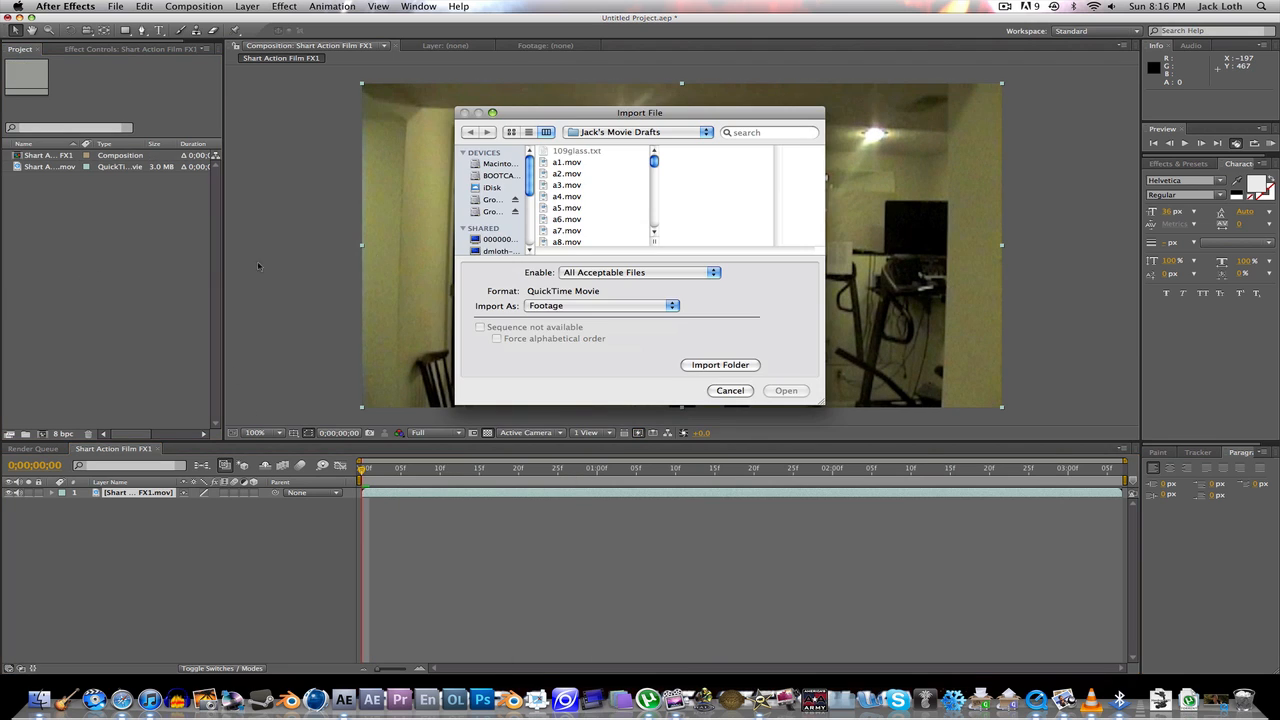
- Import Muzzle_Flash_Straight_02.mov from Action Essentials 2's 11. Muzzle_Flashes folder above the footage
click(490, 250)
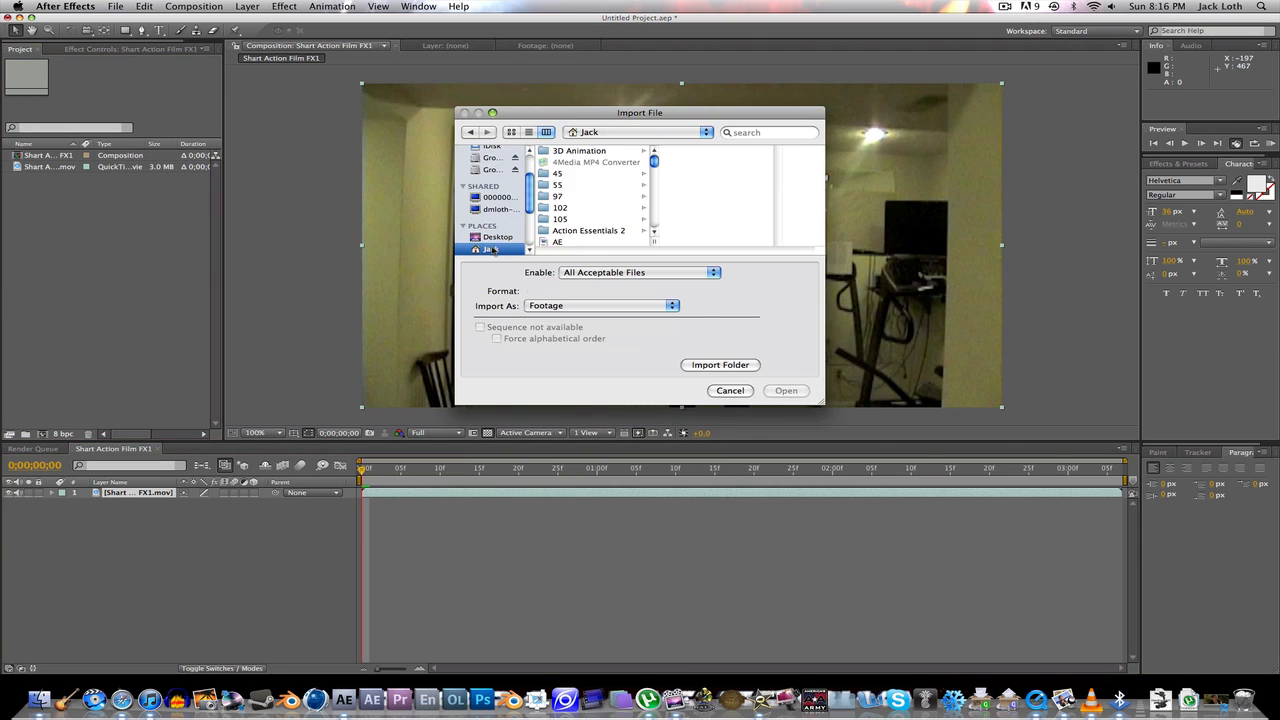
click(588, 230)
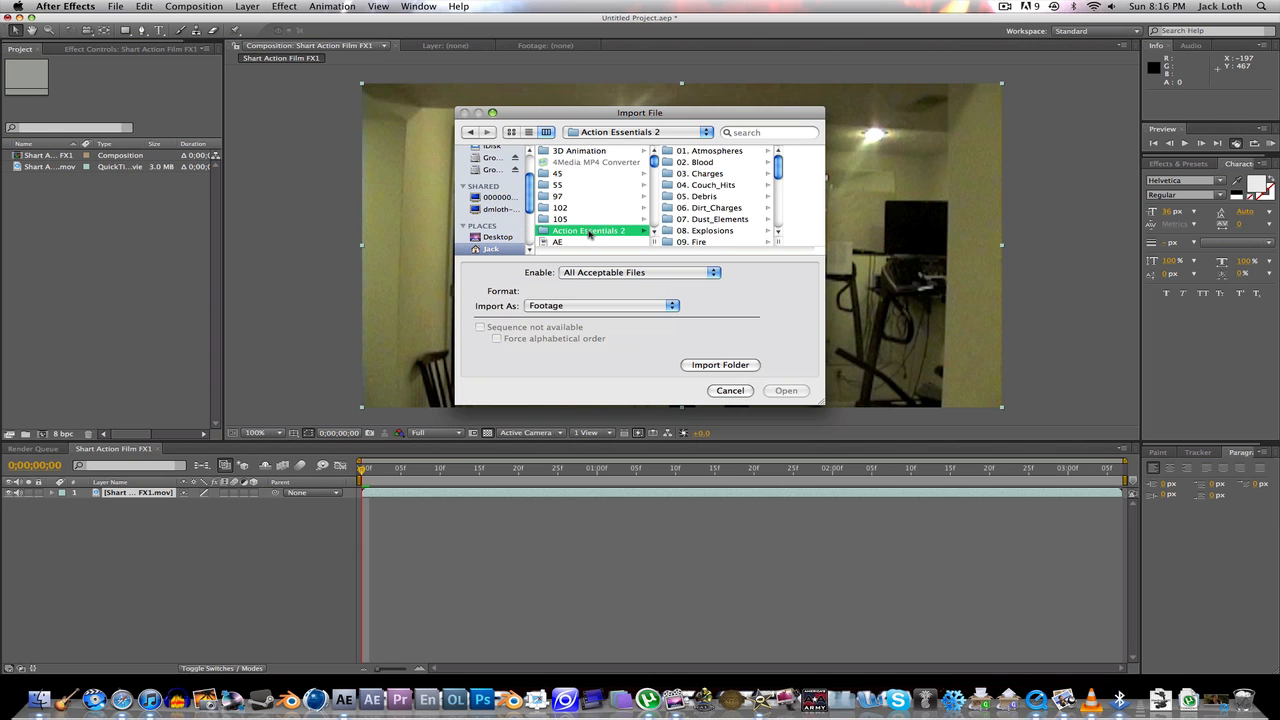
scroll(down, 3)
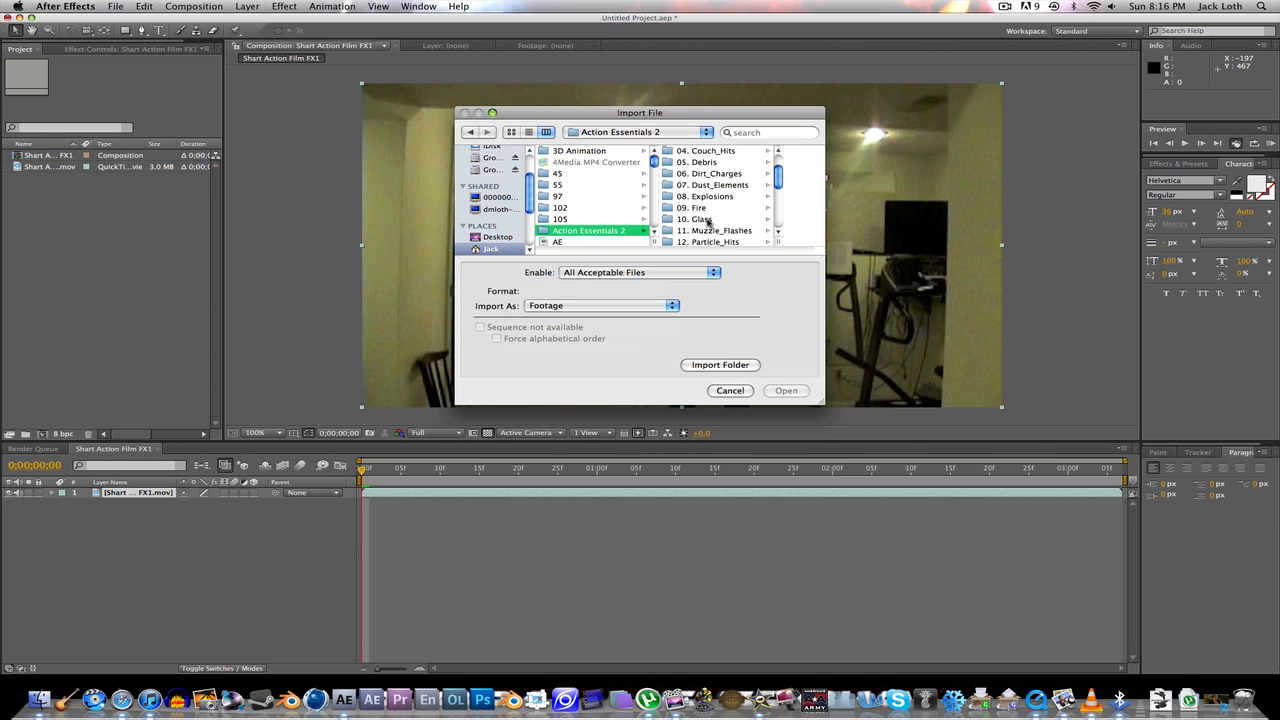
scroll(down, 3)
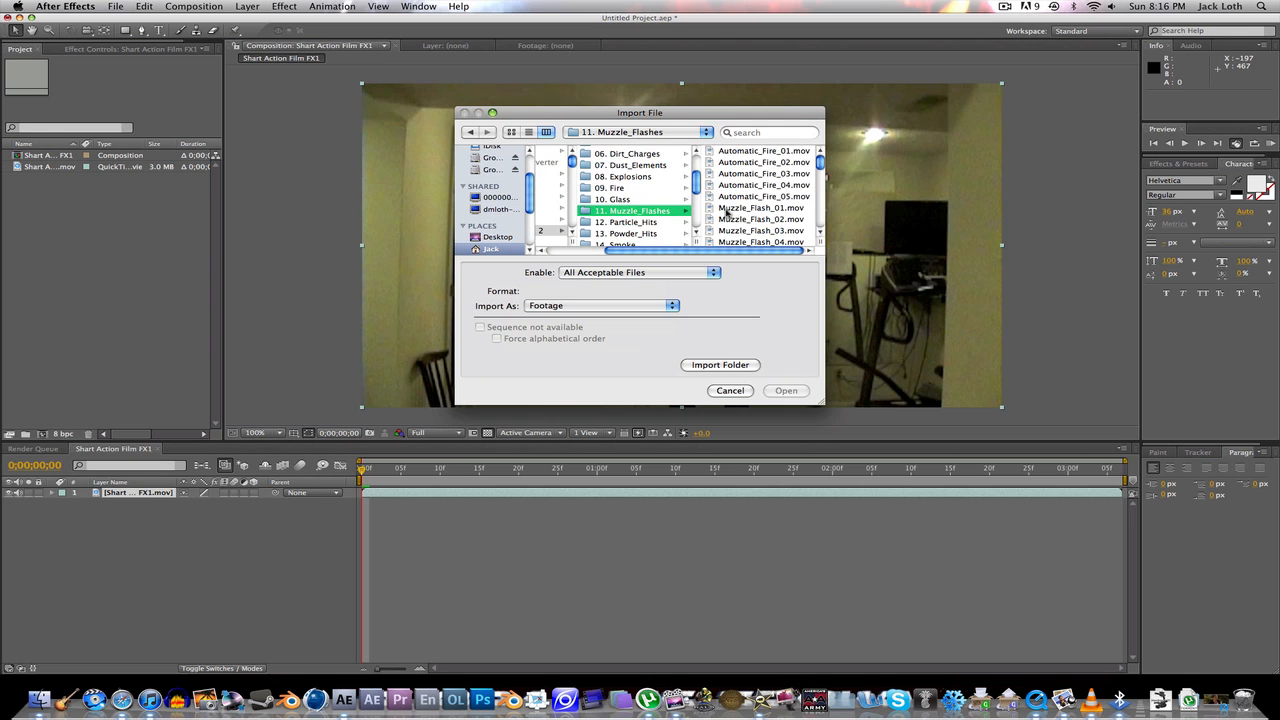
scroll(down, 3)
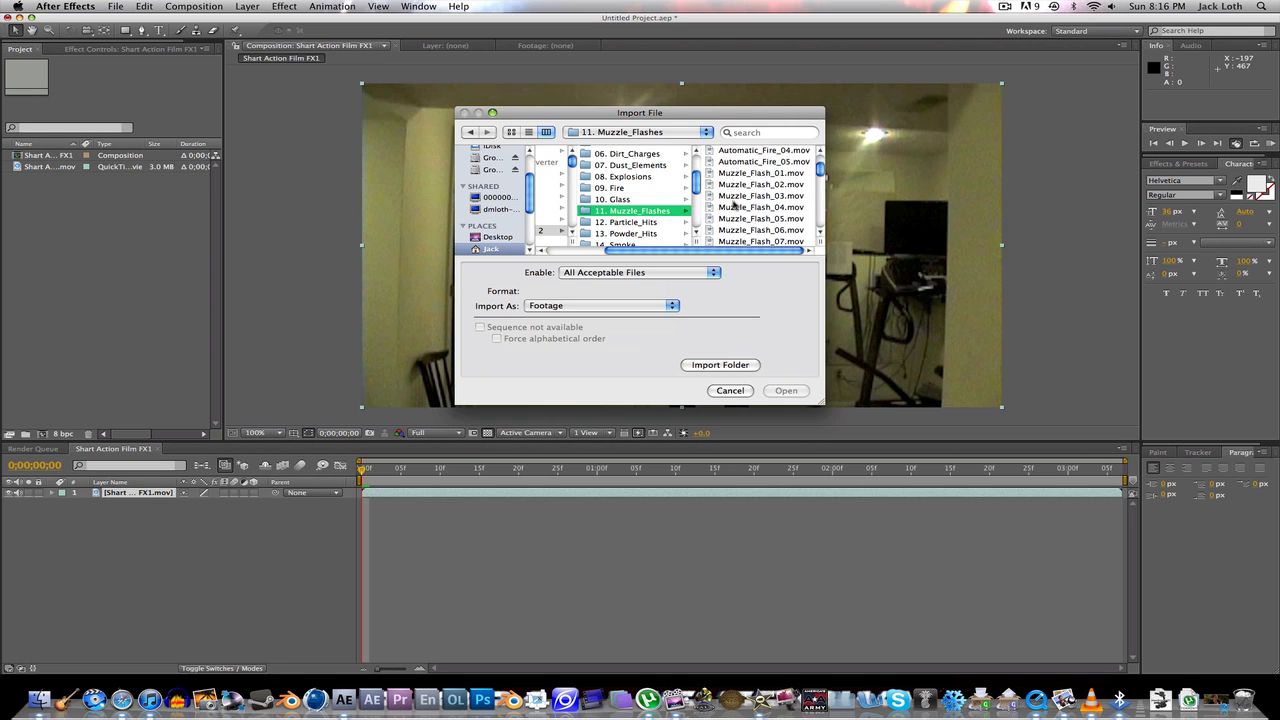
scroll(down, 3)
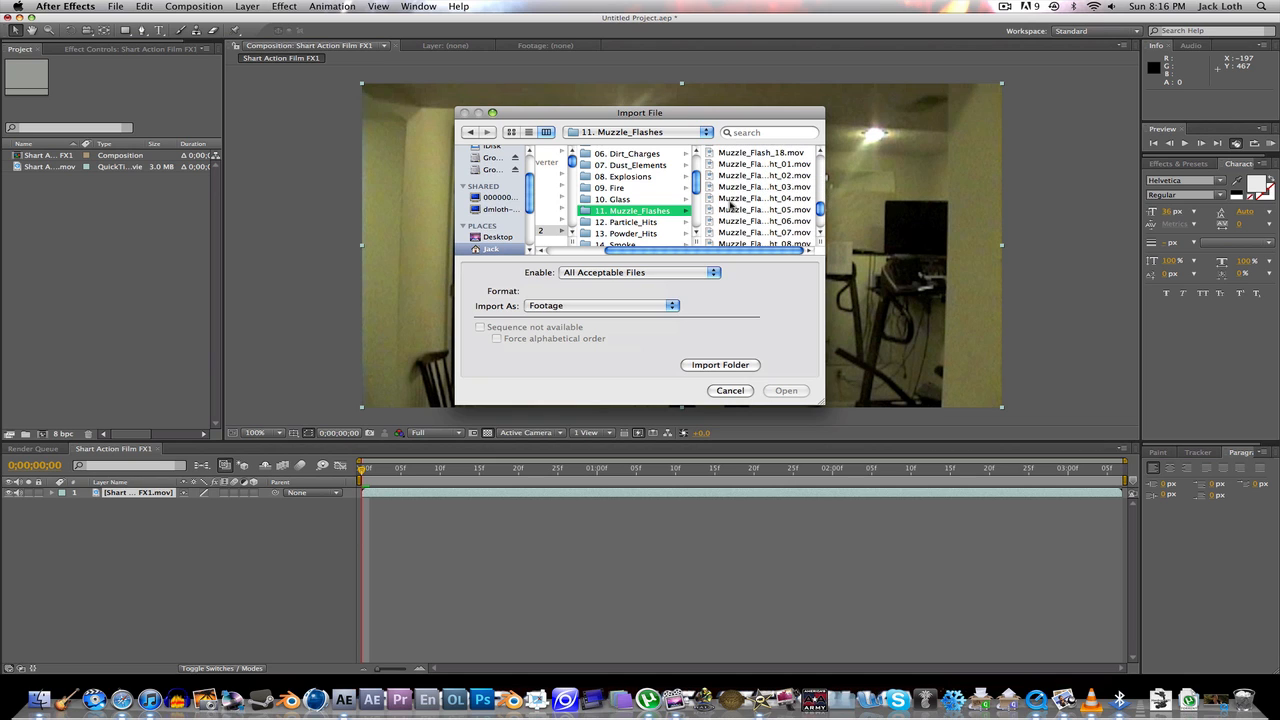
click(637, 175)
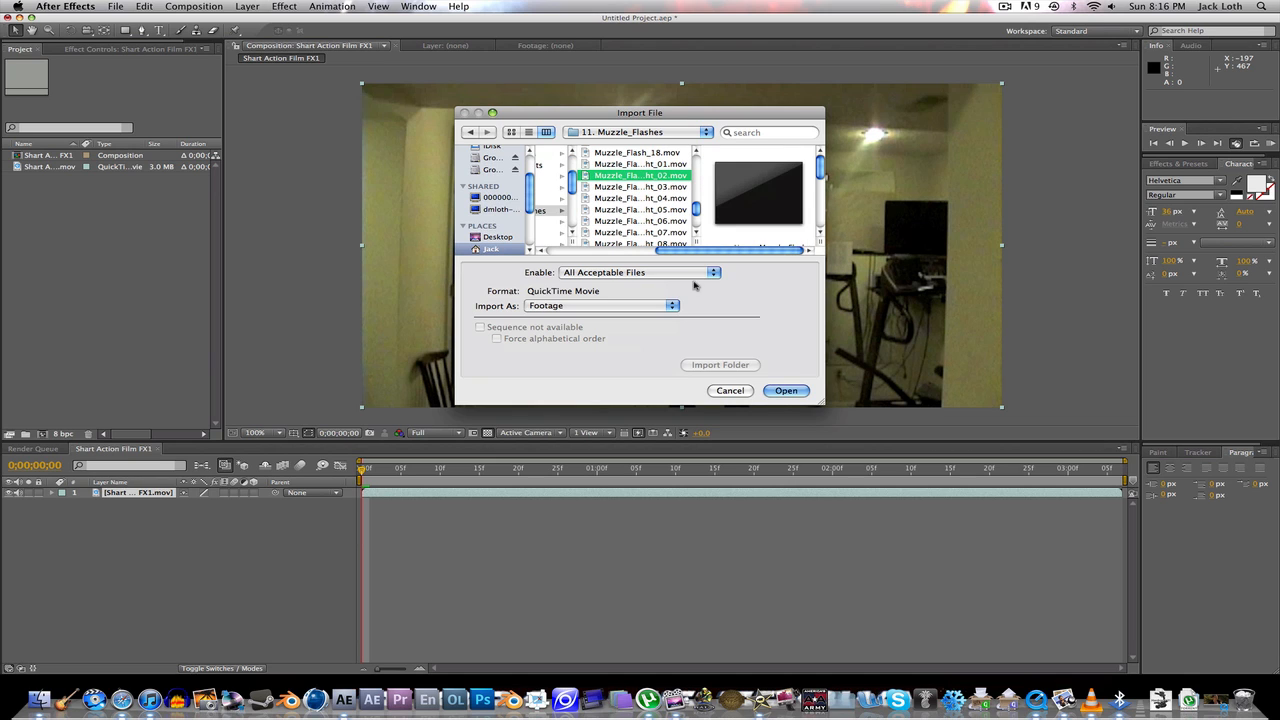
click(786, 390)
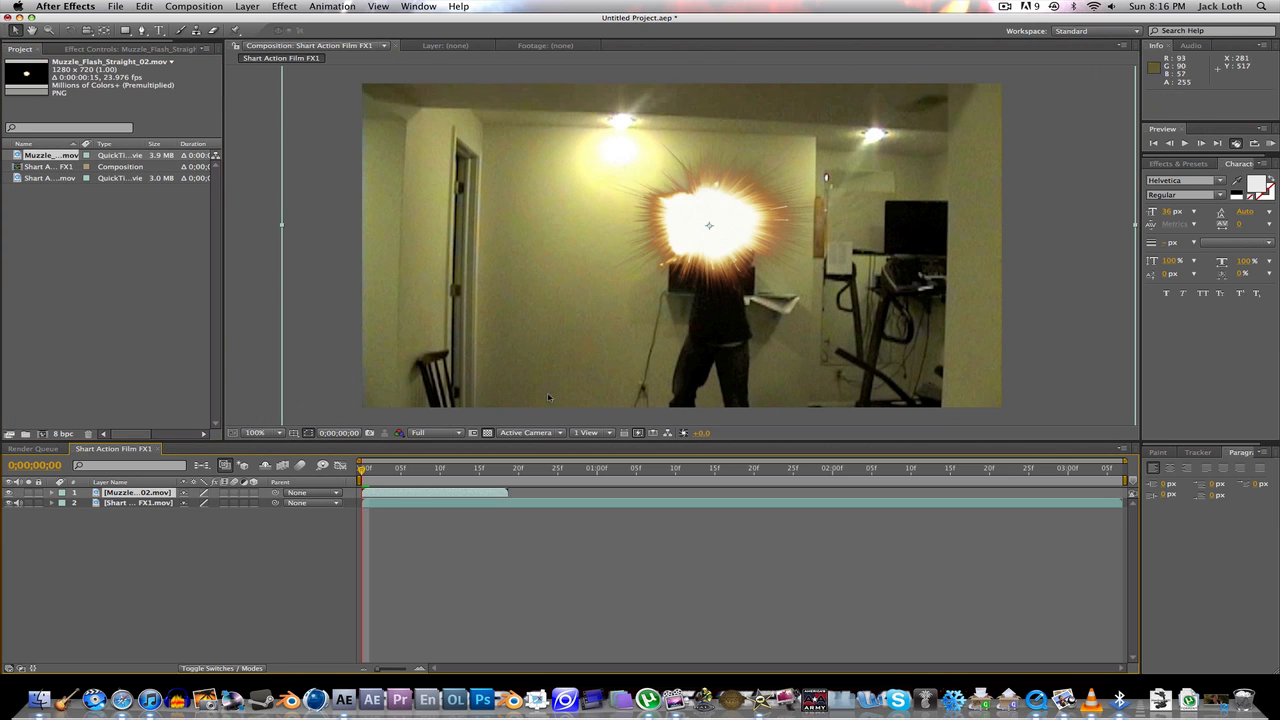
- Scale down the muzzle flash, drag it onto the gun barrel, and start it at frame 2
click(255, 432)
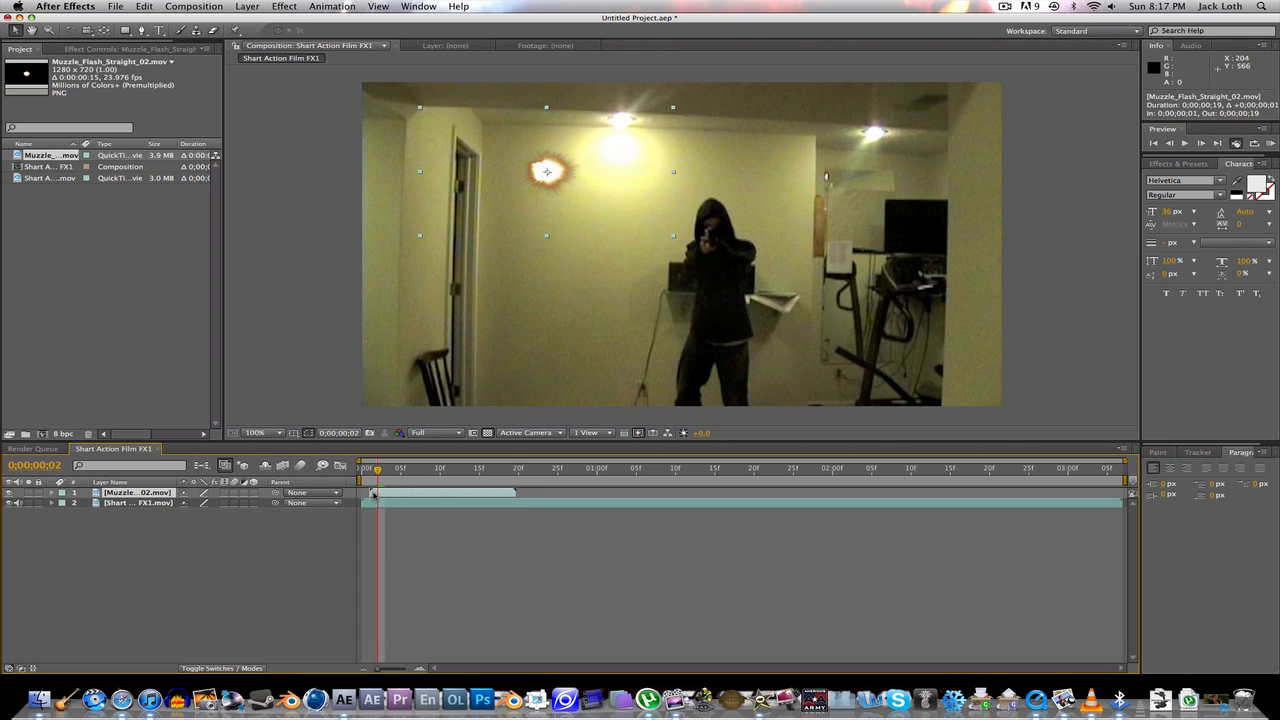
mouse_move(553, 181)
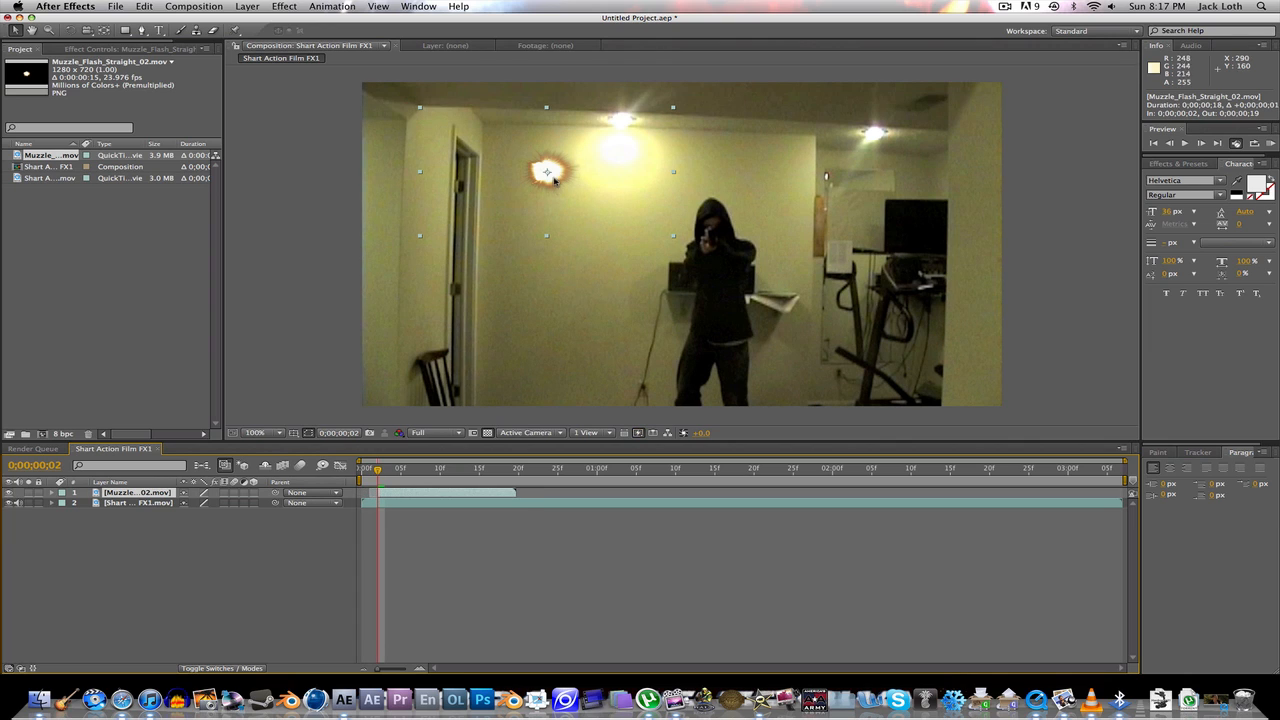
drag(547, 172, 710, 237)
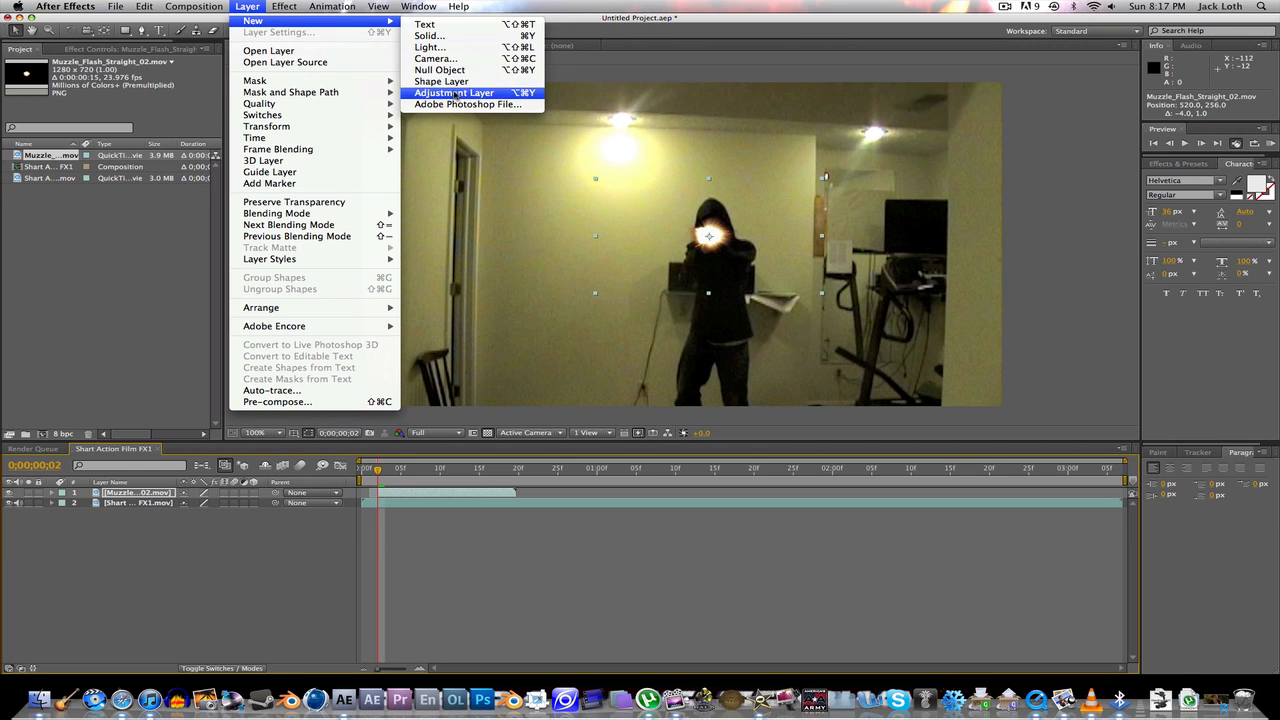
- Add an adjustment layer in Add blending mode and apply a Curves effect to it
click(453, 92)
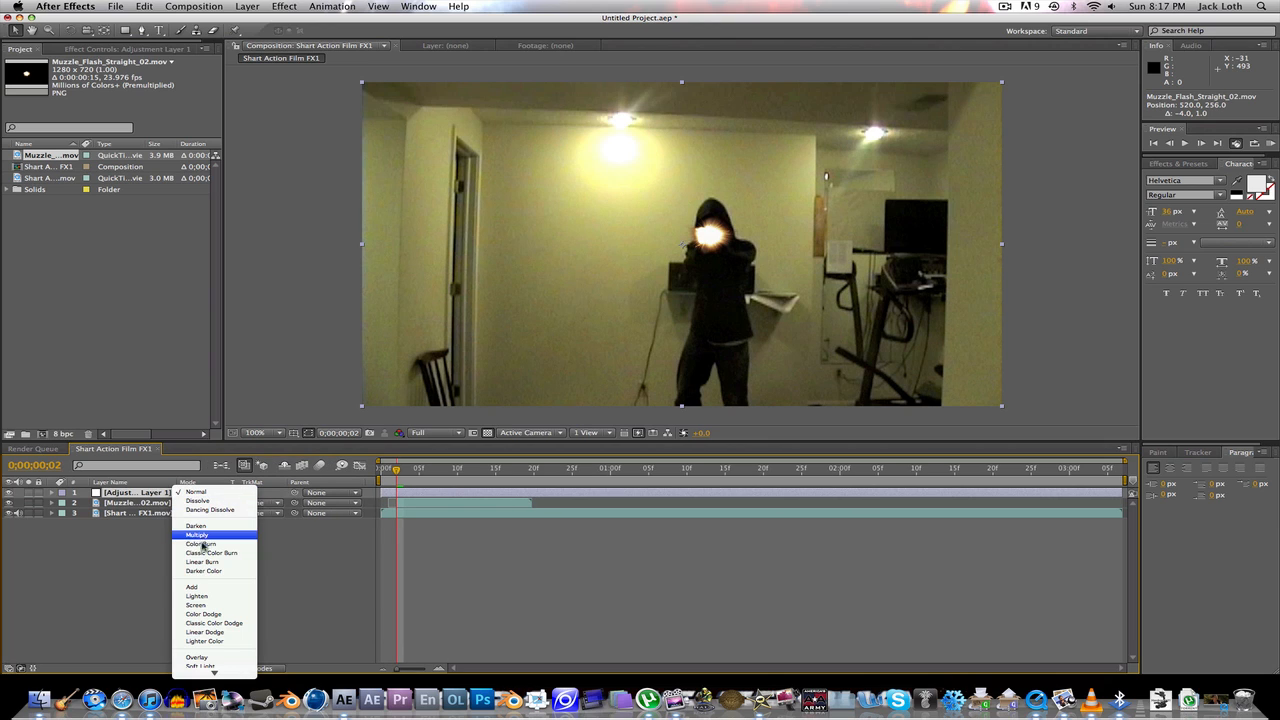
click(191, 587)
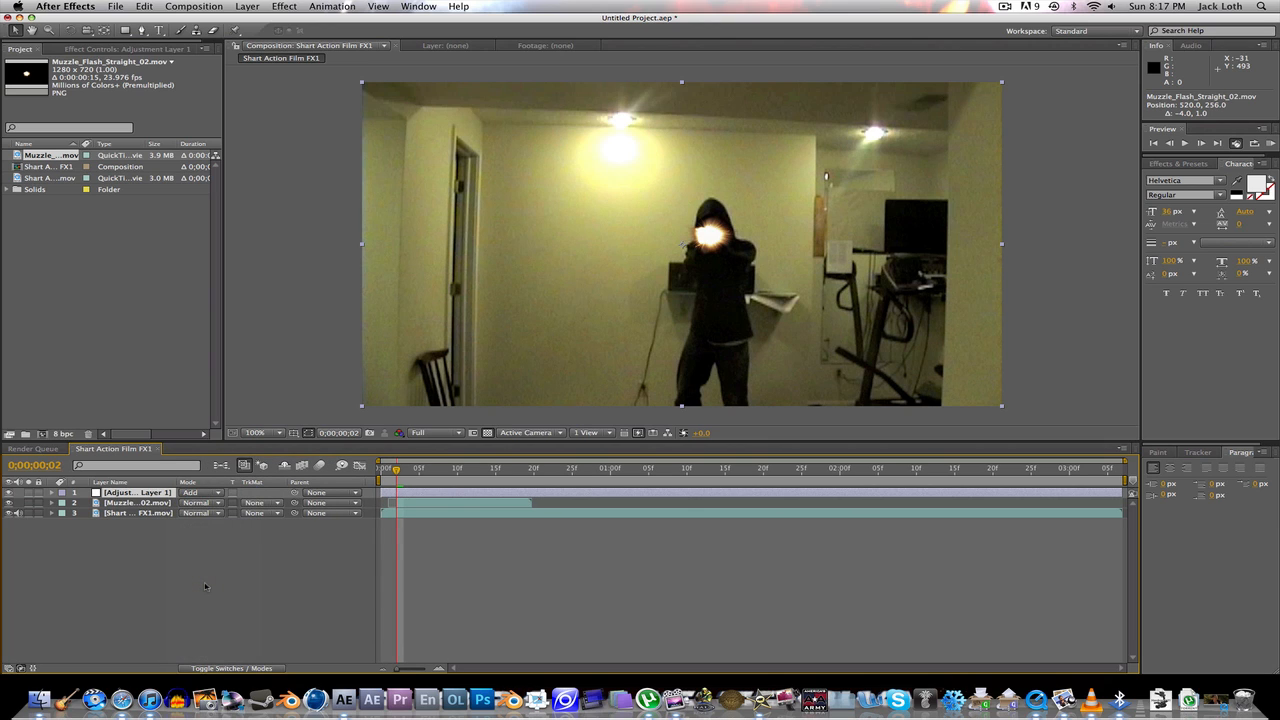
click(284, 6)
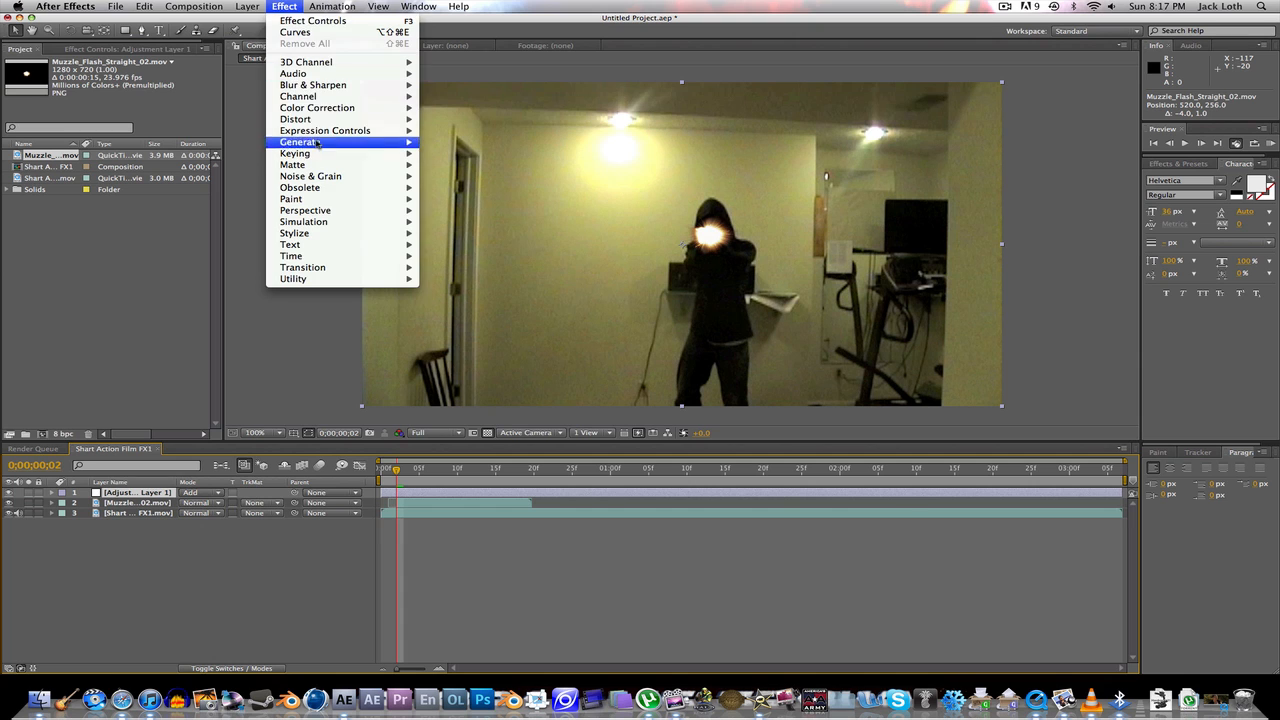
mouse_move(317, 107)
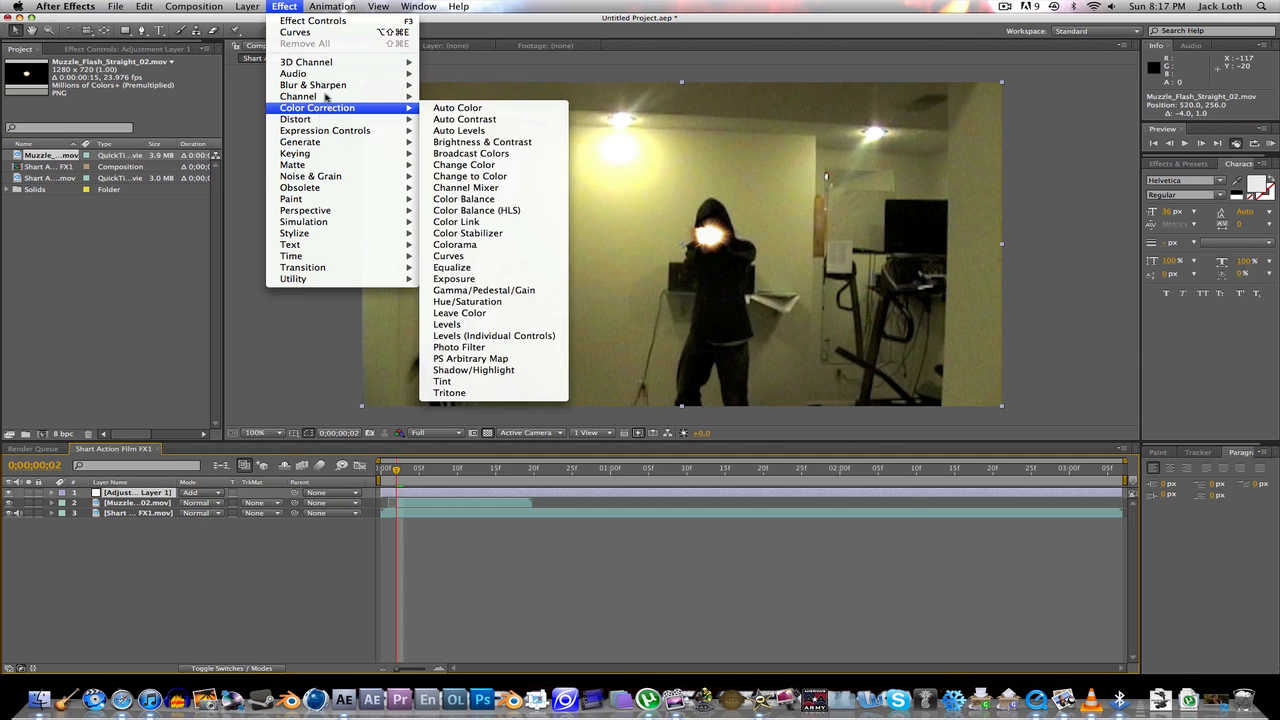
click(448, 255)
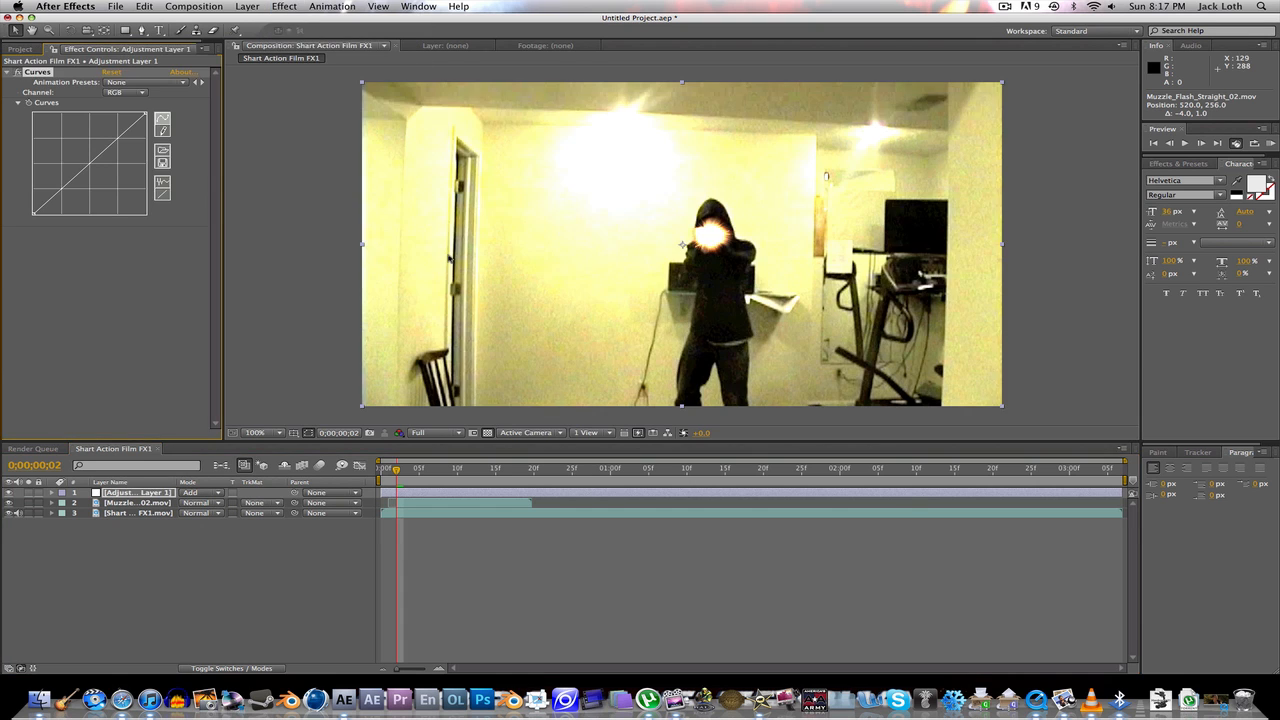
mouse_move(192, 278)
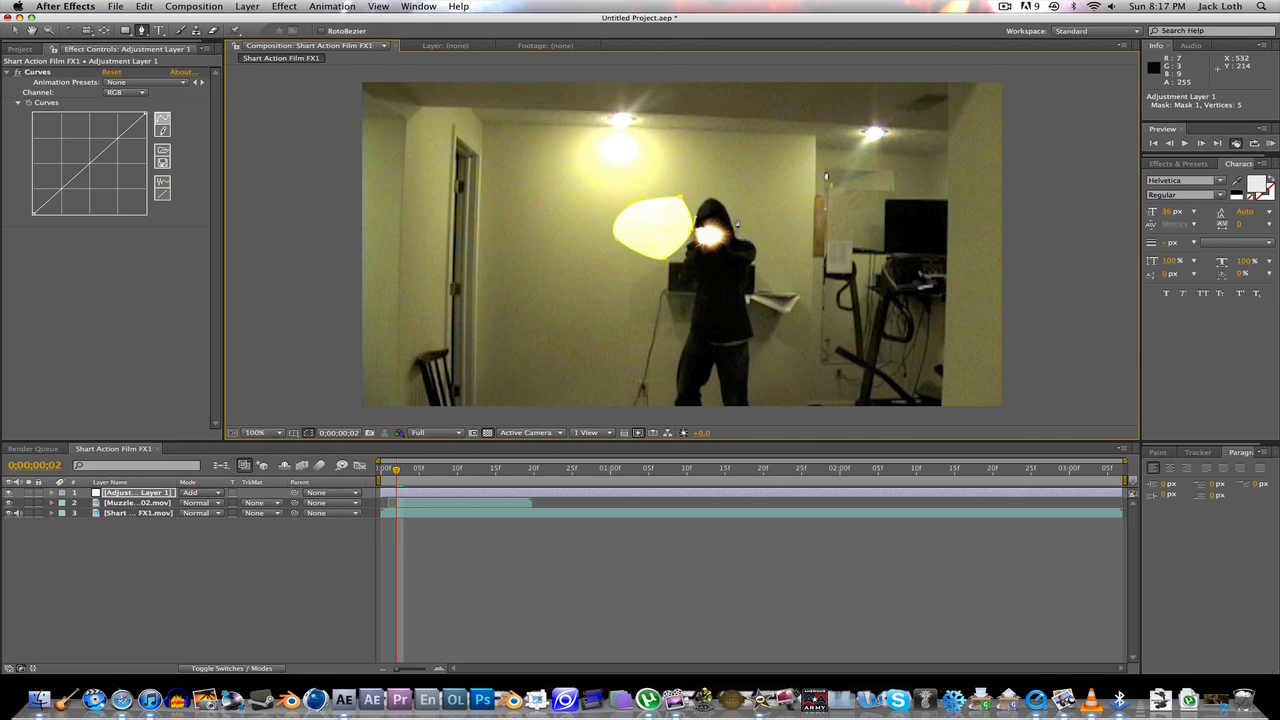
mouse_move(710, 218)
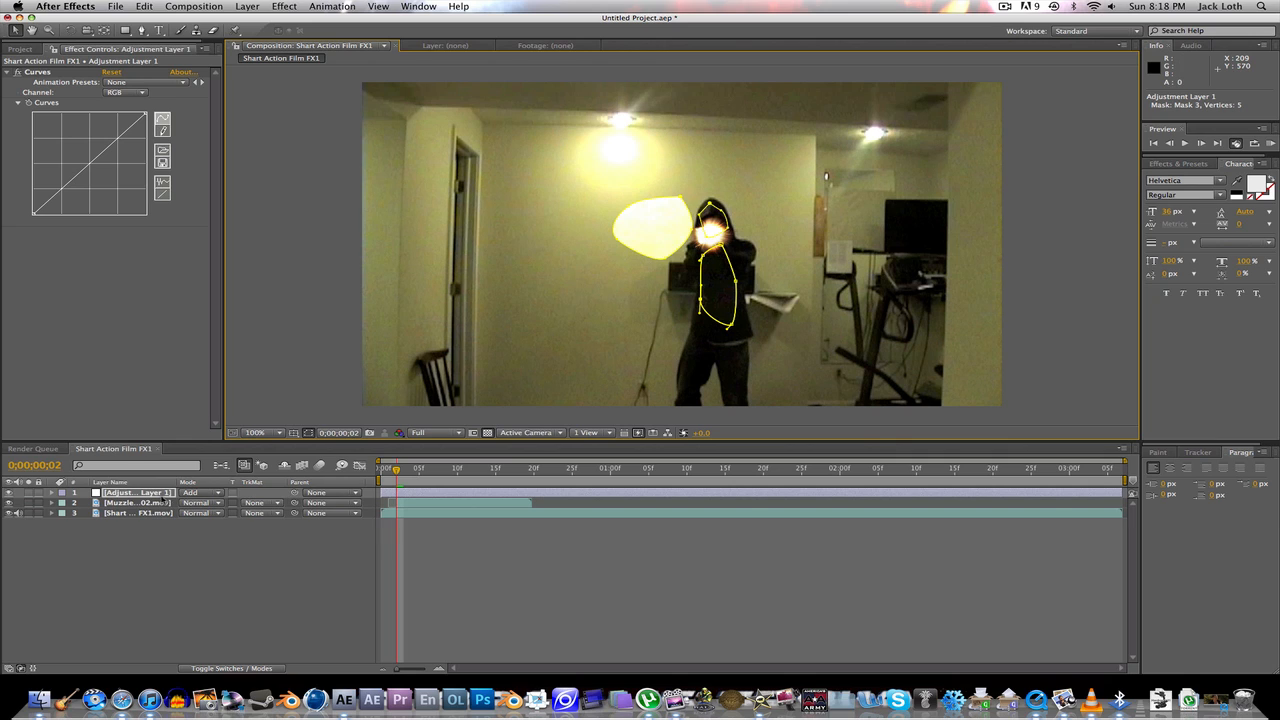
- Feather the adjustment layer's masks to 37 pixels, raising Mask 1 to 71 pixels
click(52, 492)
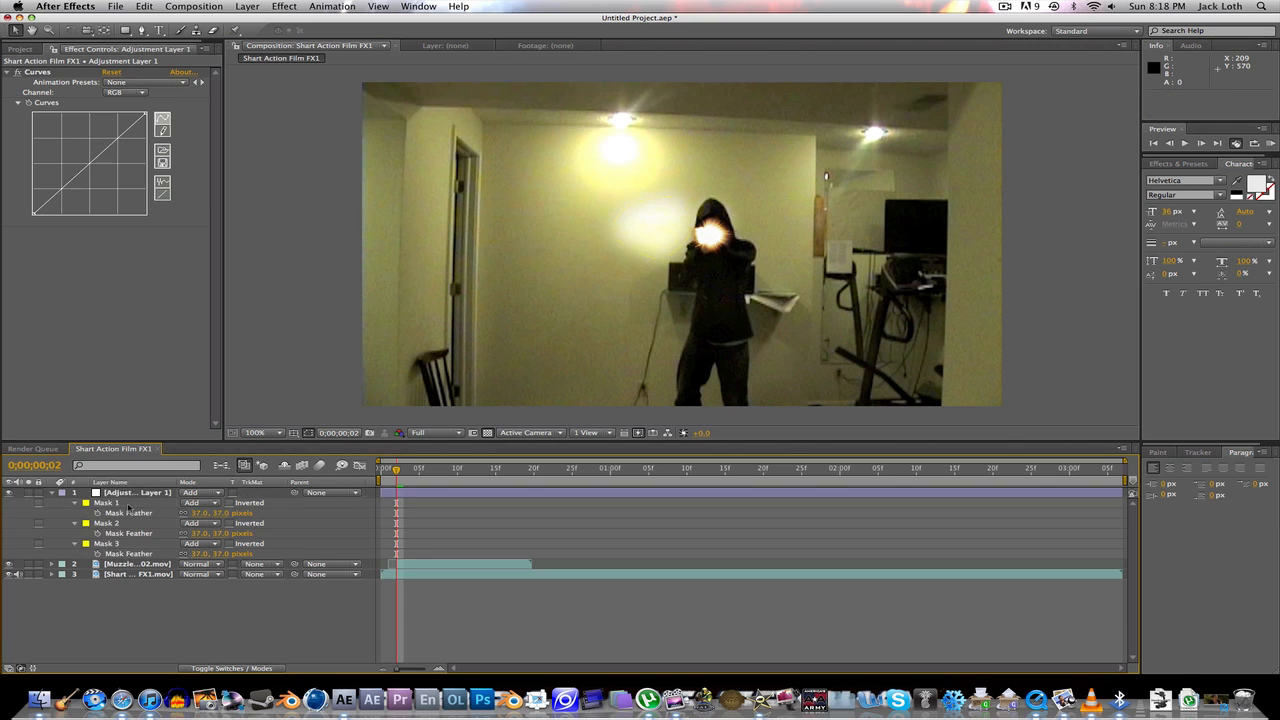
click(106, 502)
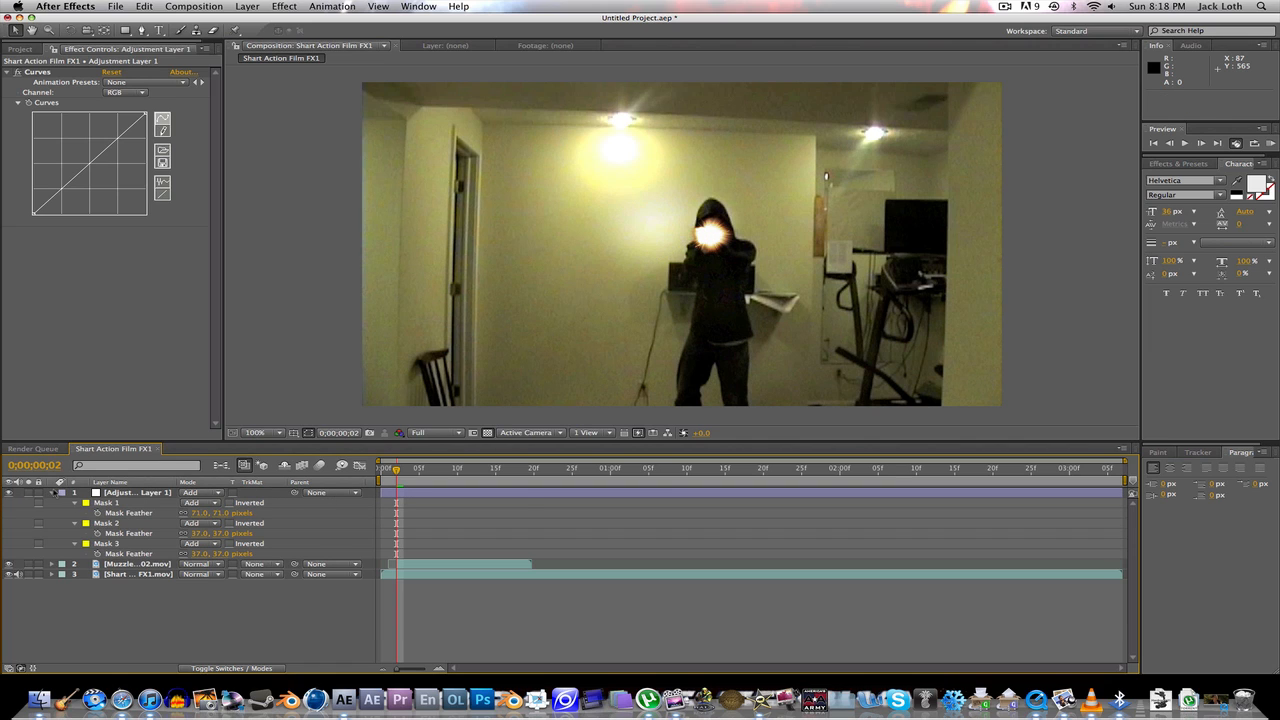
- Keyframe the adjustment layer's opacity from 100% to 0% and extend the work area to the composition end
click(52, 492)
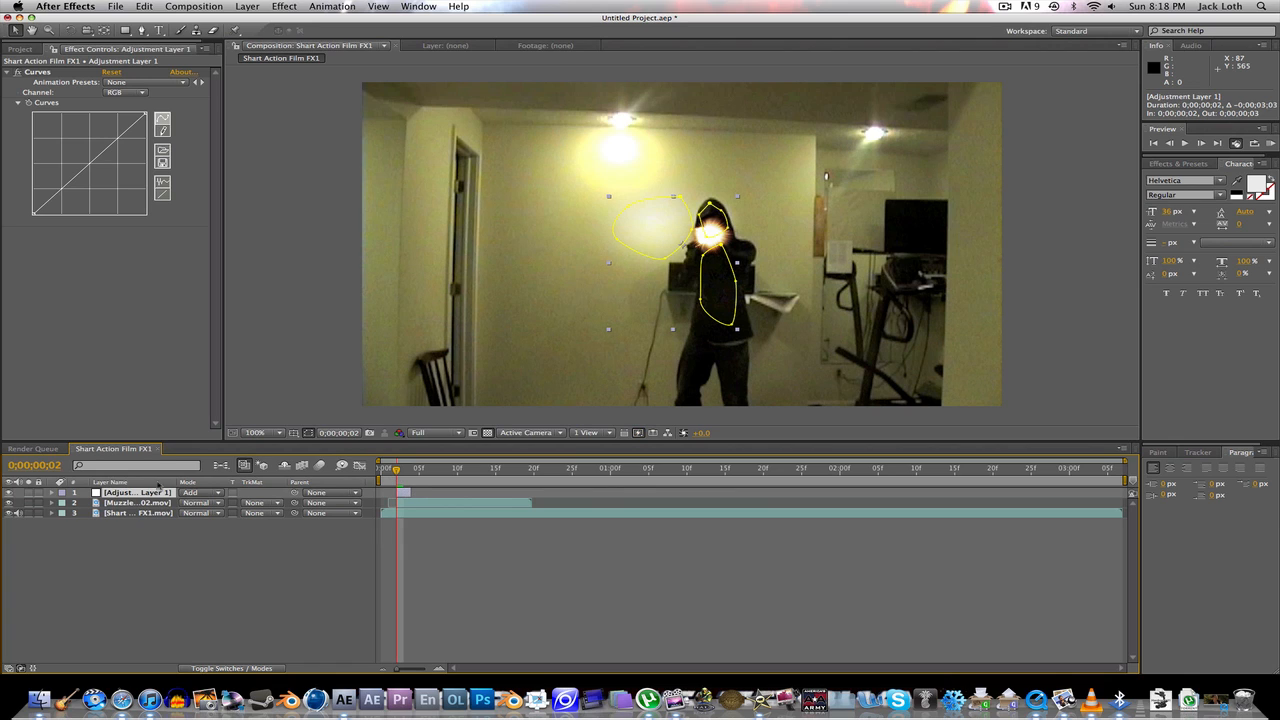
click(53, 492)
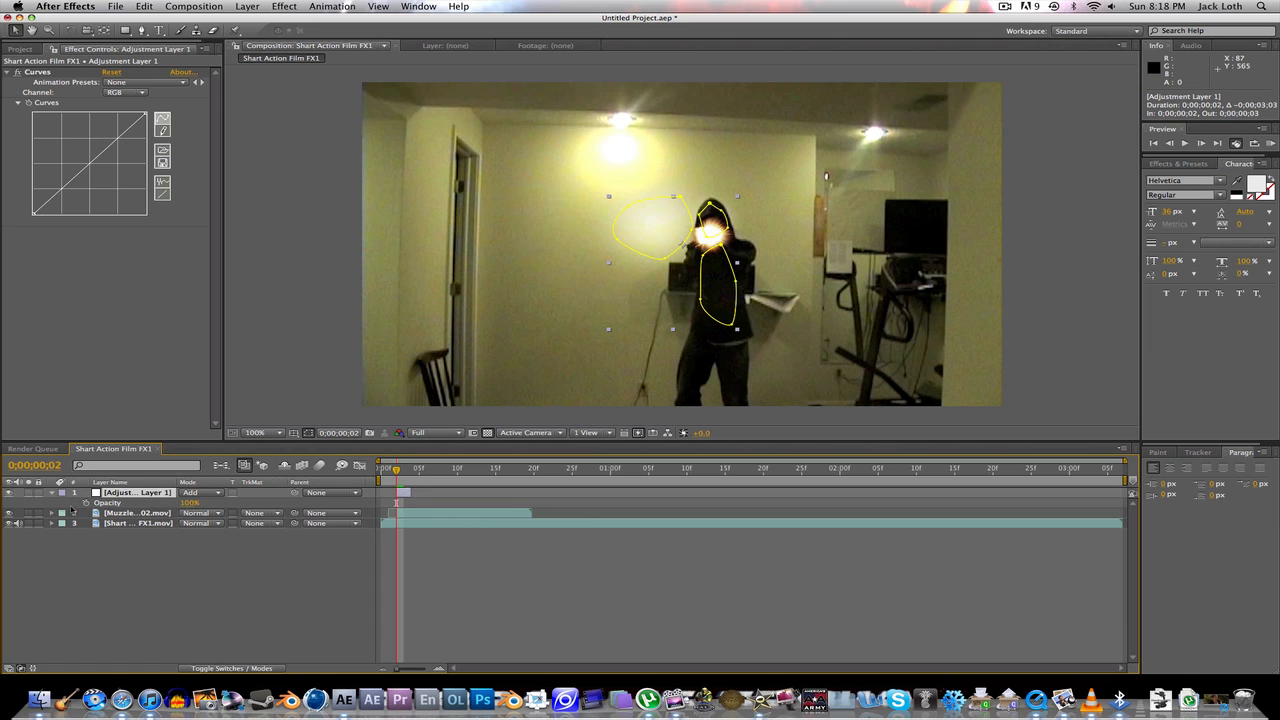
click(52, 492)
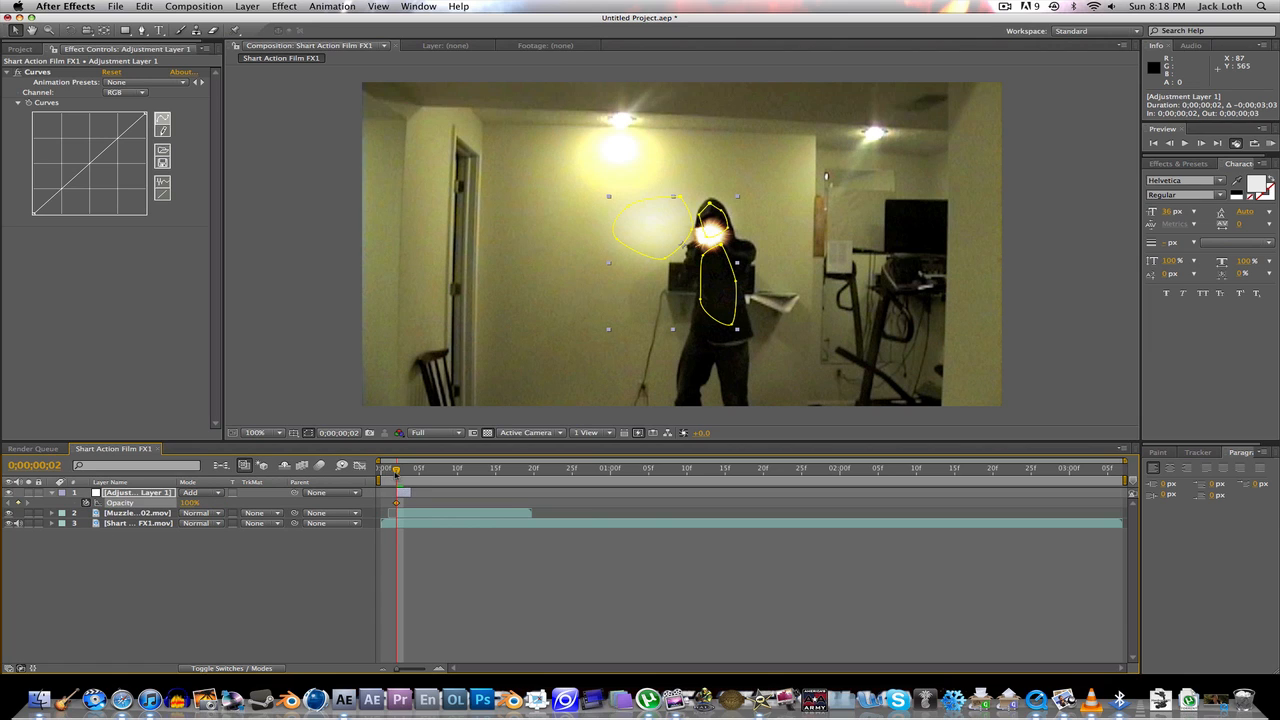
click(411, 467)
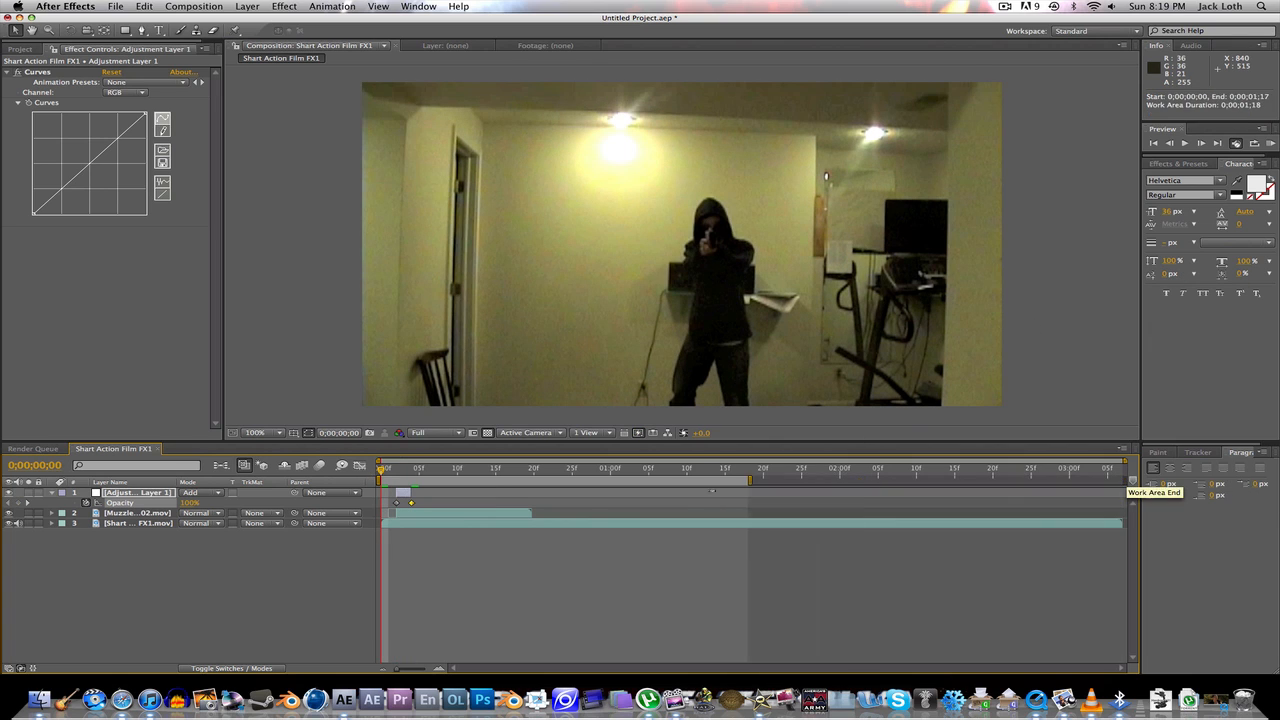
drag(750, 480, 445, 480)
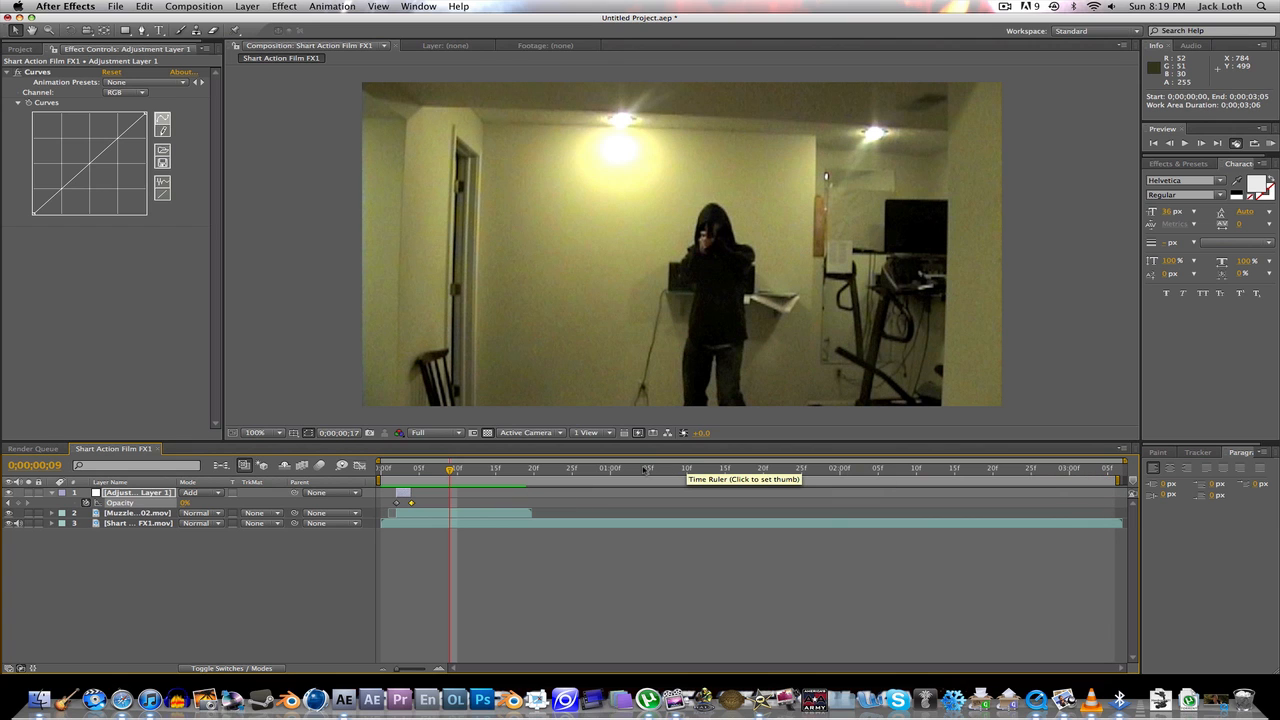
click(755, 468)
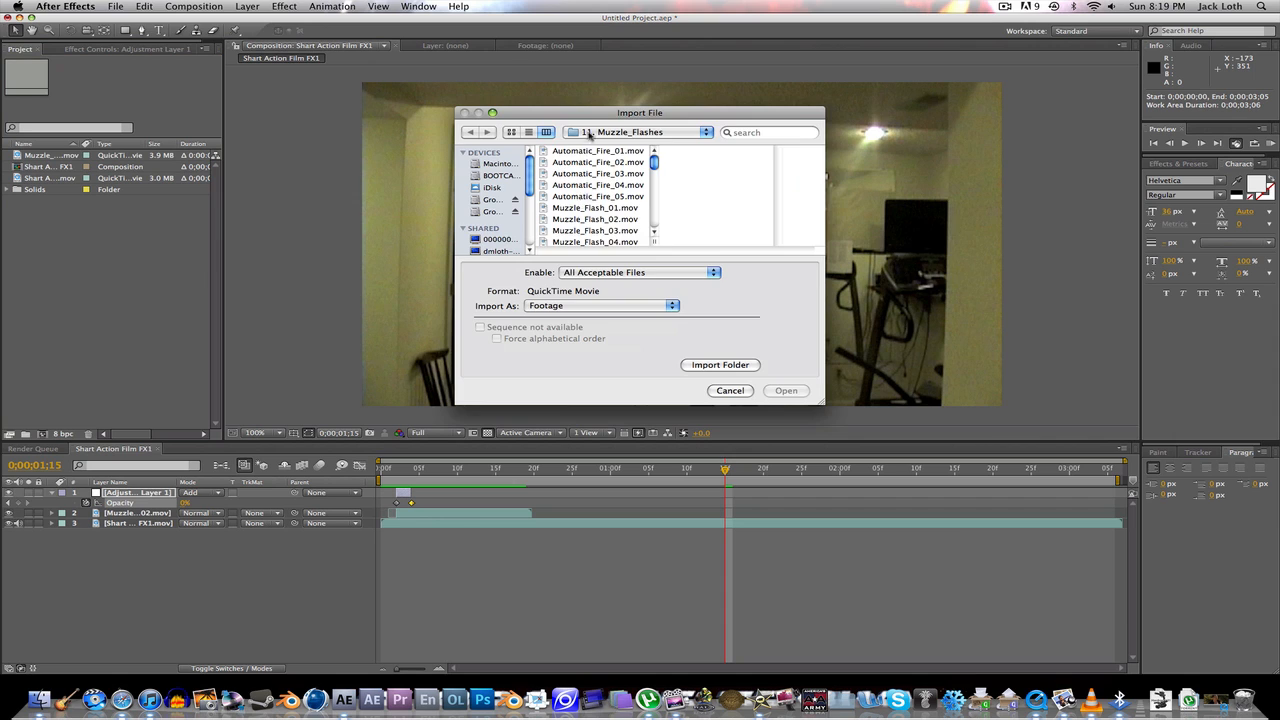
- Import Blood_Burst_13.mov from the 02. Blood folder and scale it to 18% beside the head
click(469, 131)
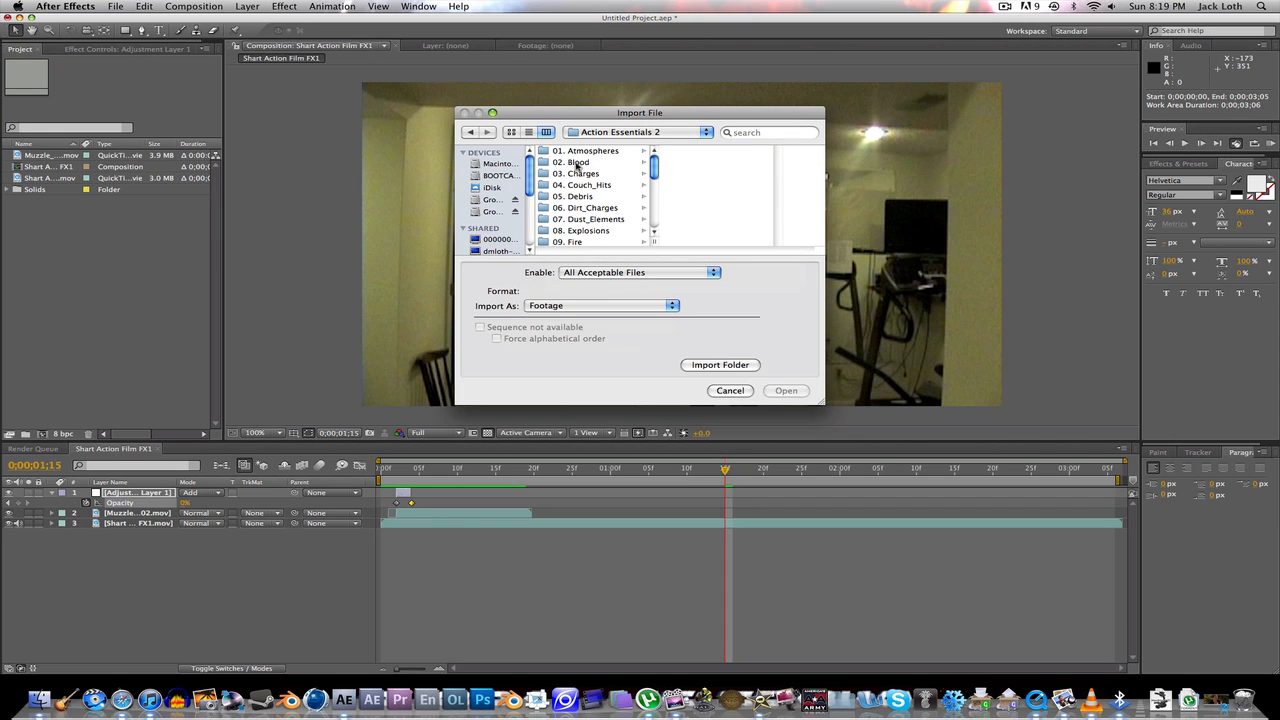
click(576, 162)
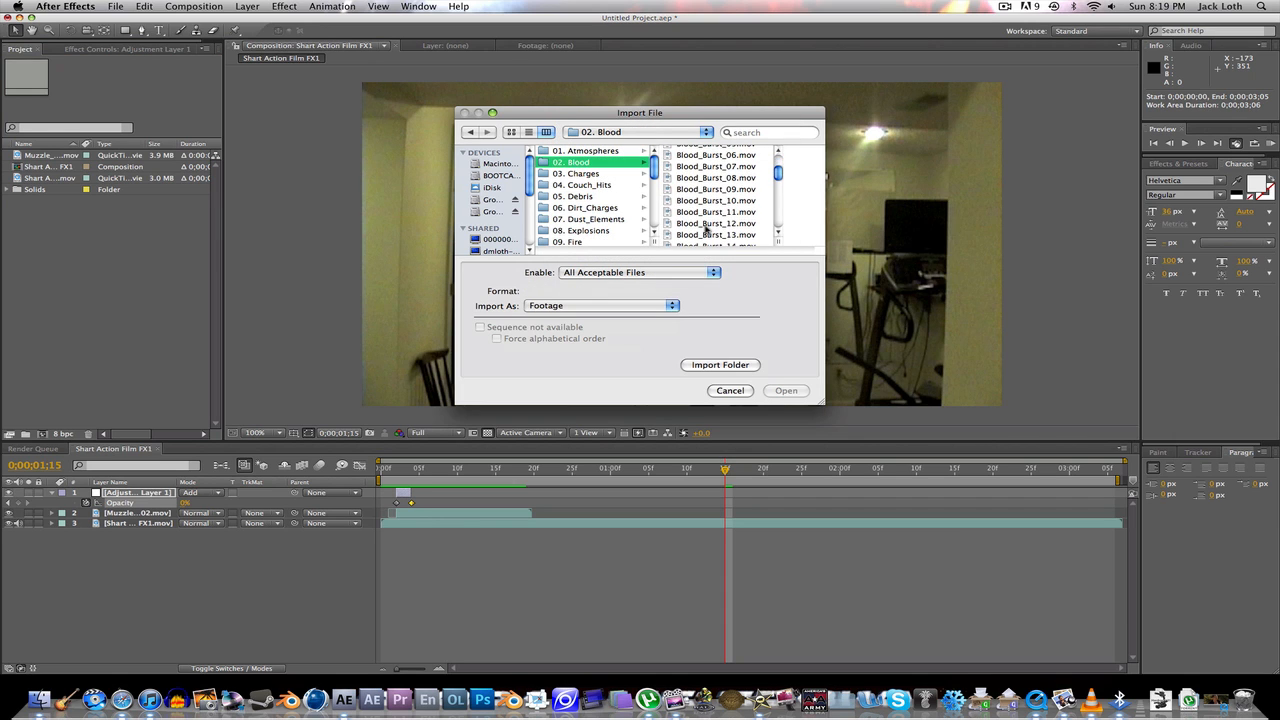
click(786, 390)
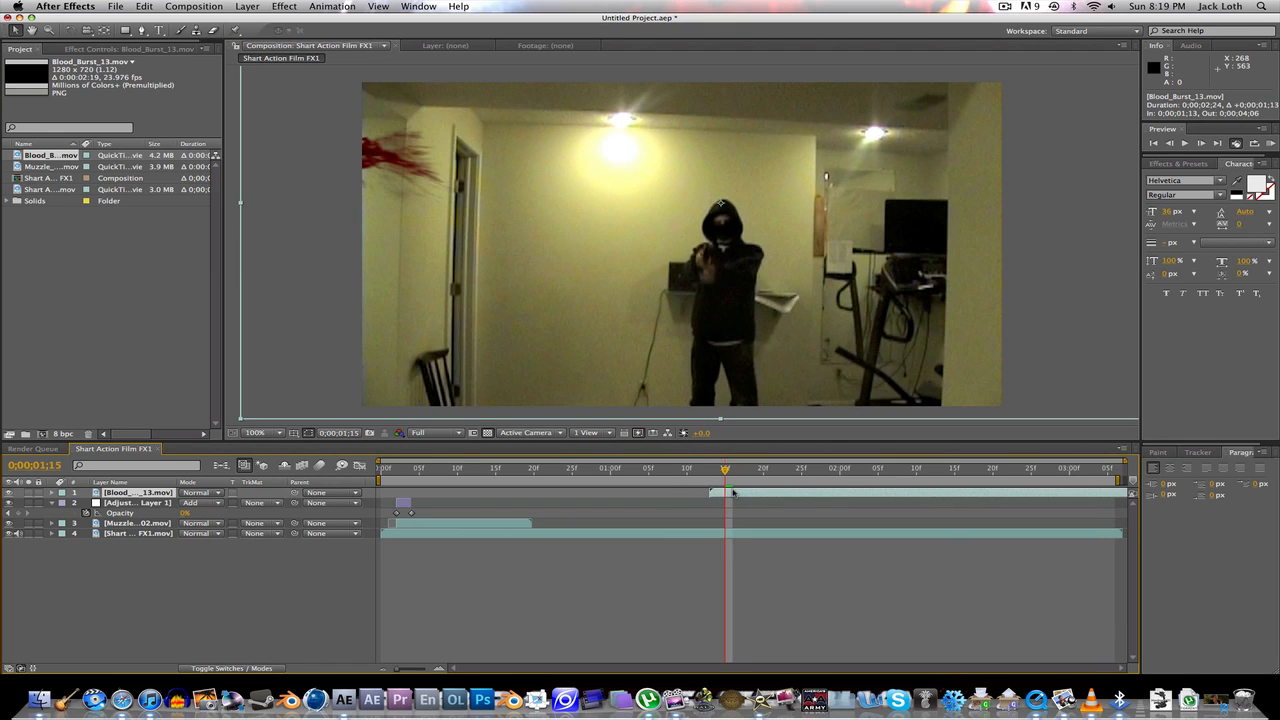
click(253, 432)
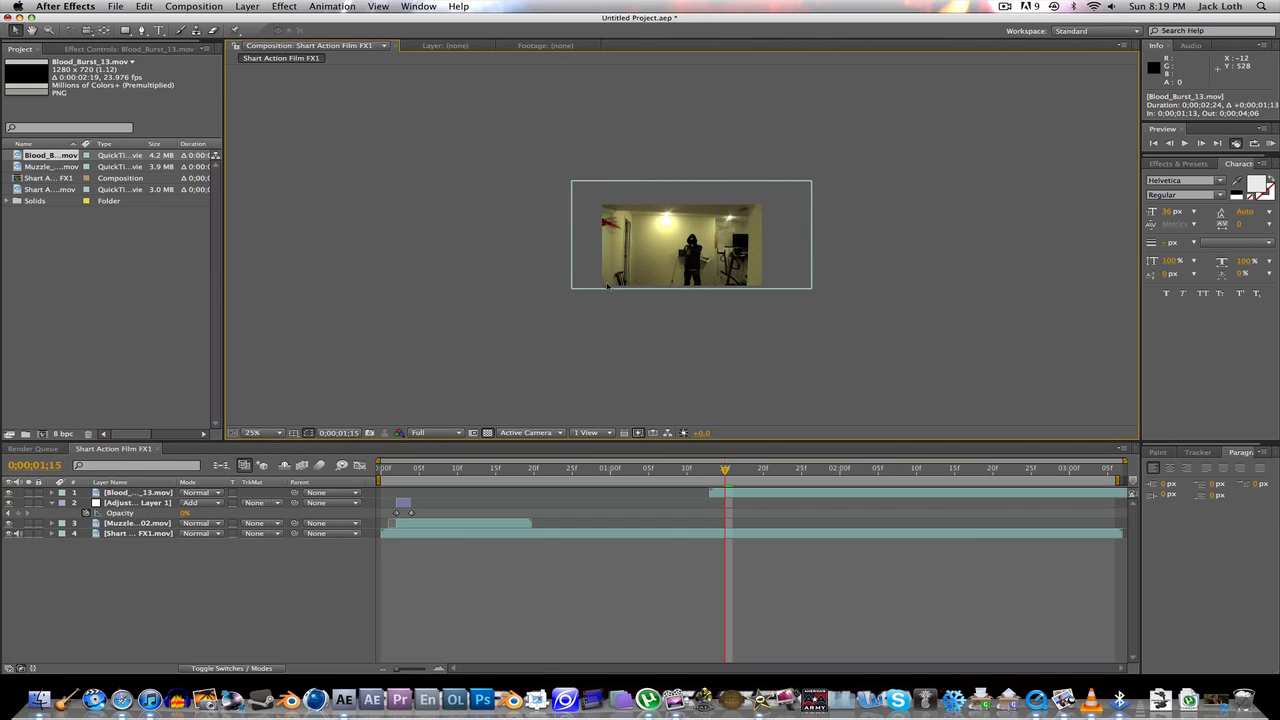
click(137, 492)
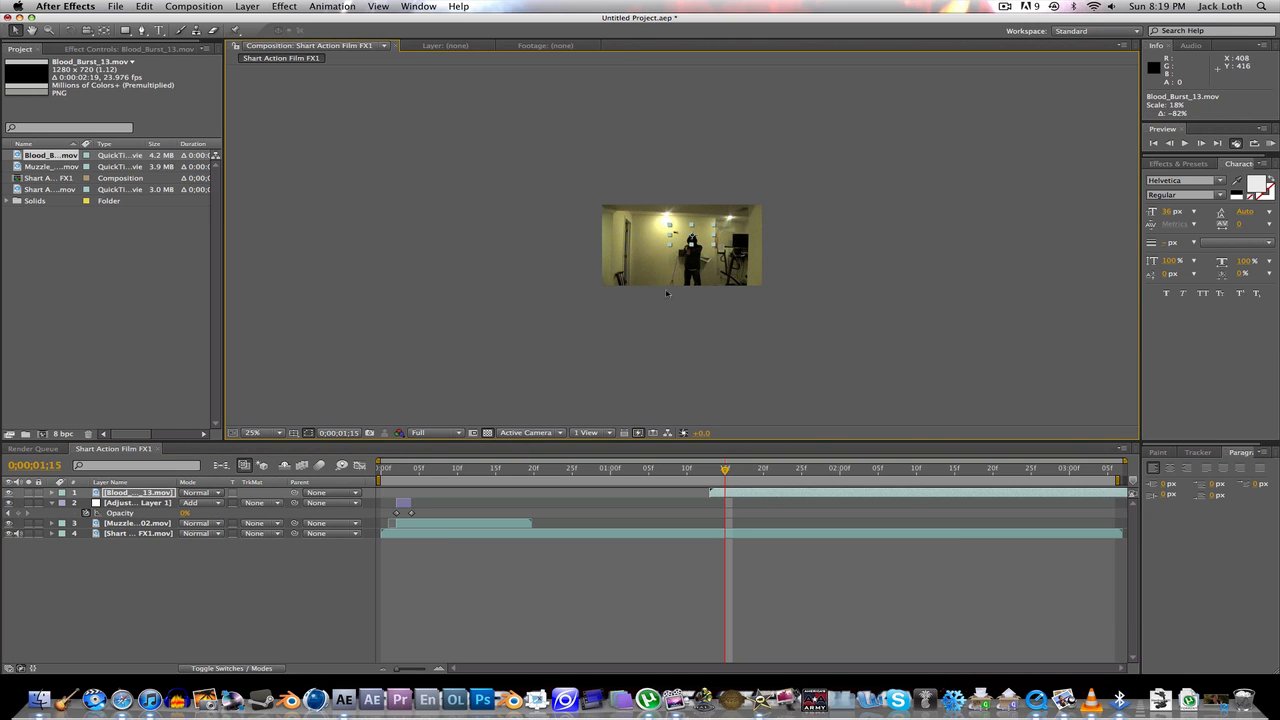
click(260, 432)
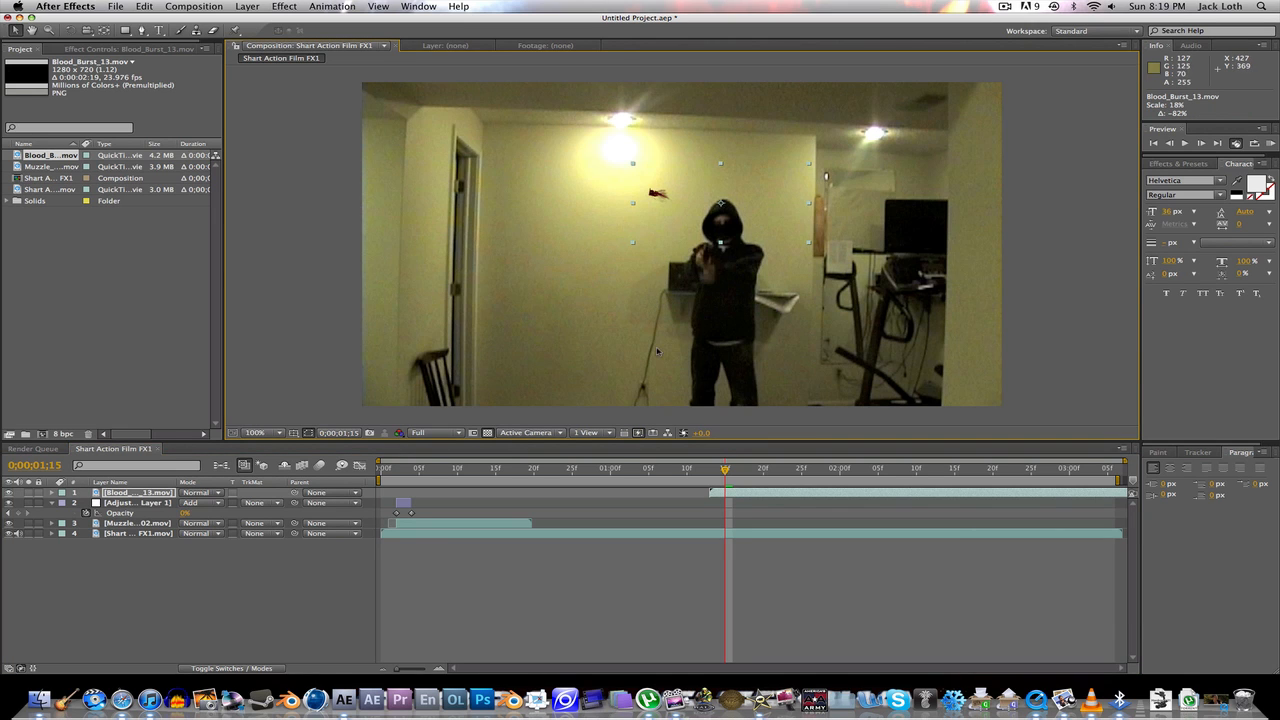
click(135, 492)
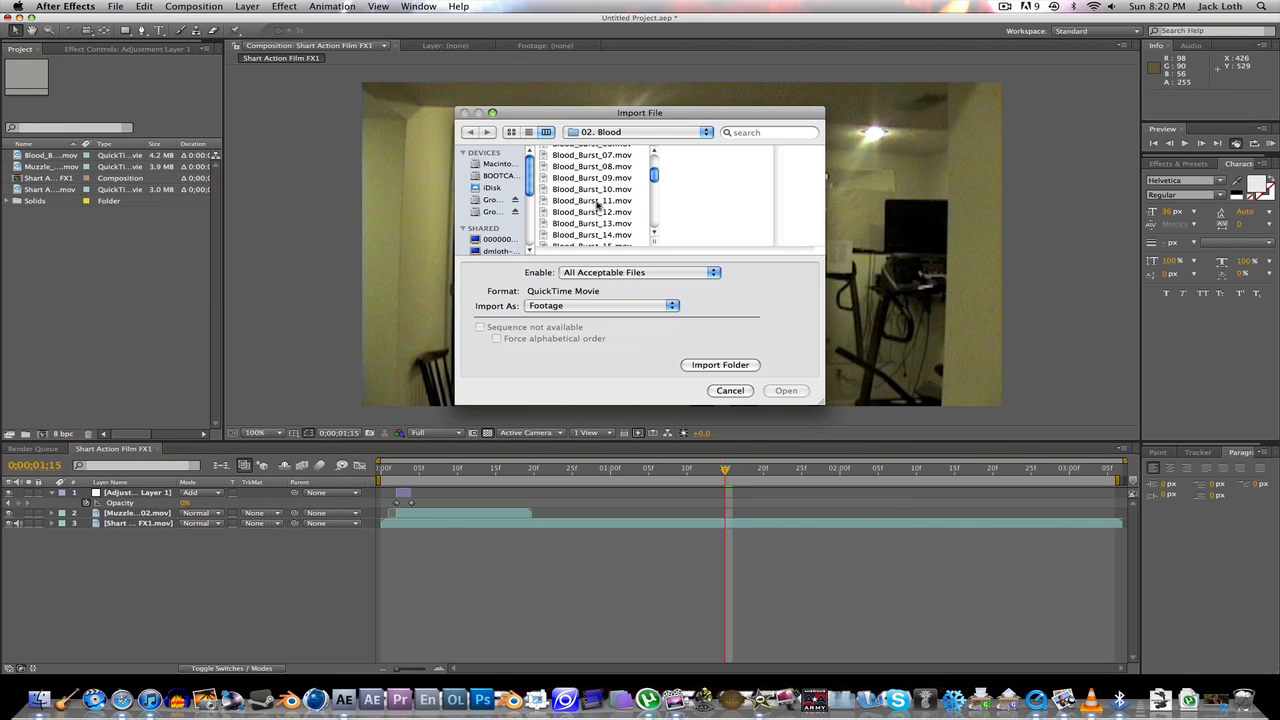
- Import Blood_Burst_11.mov, zoom to 50%, scale it onto the head, and scrub to check
click(786, 390)
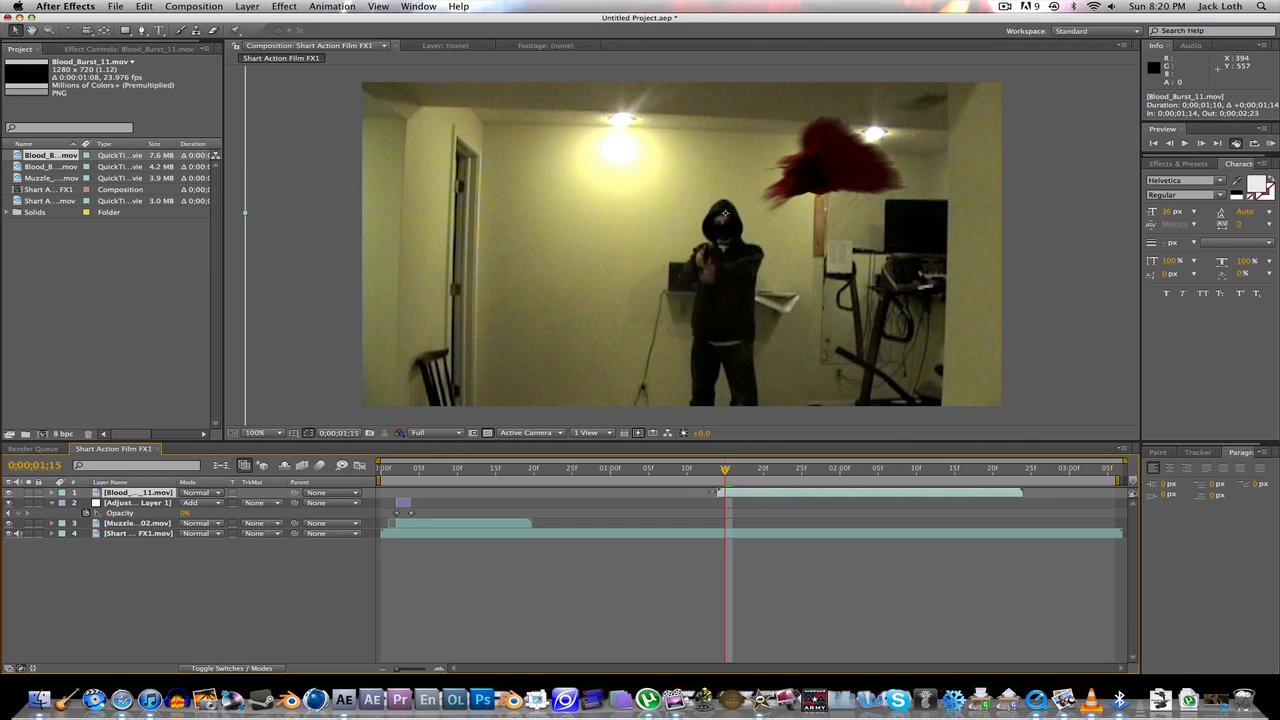
click(258, 432)
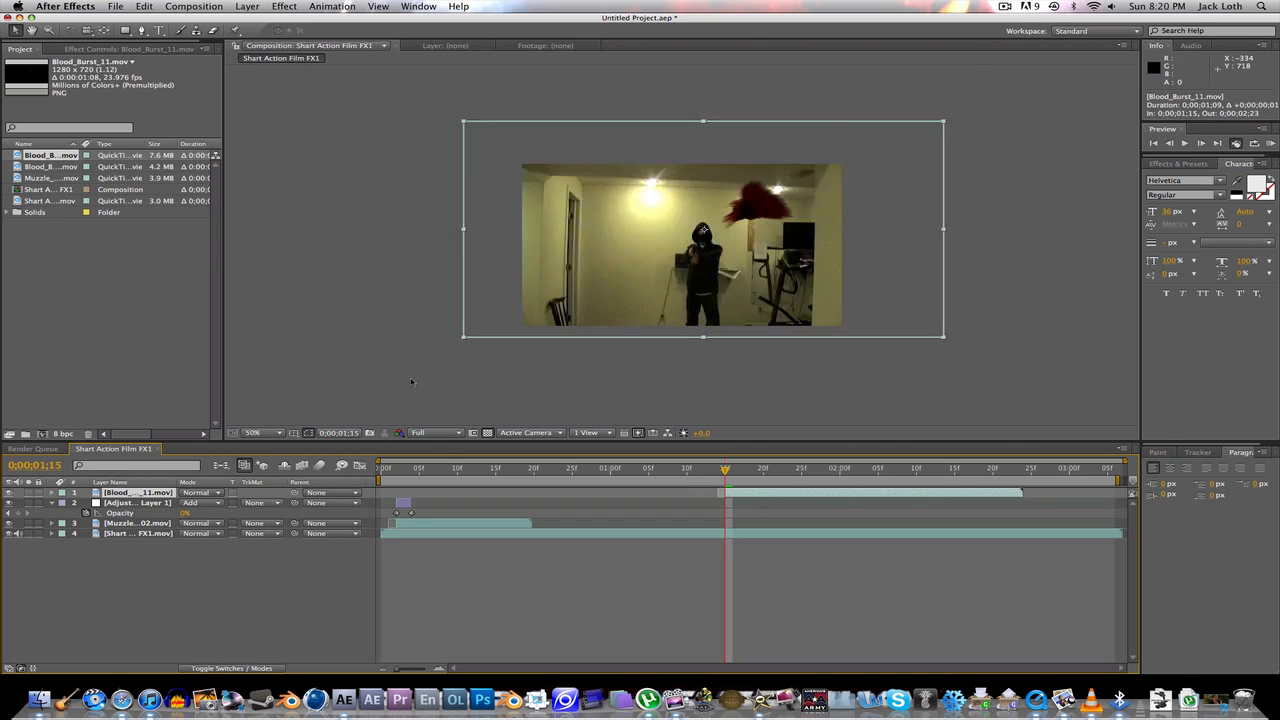
click(260, 432)
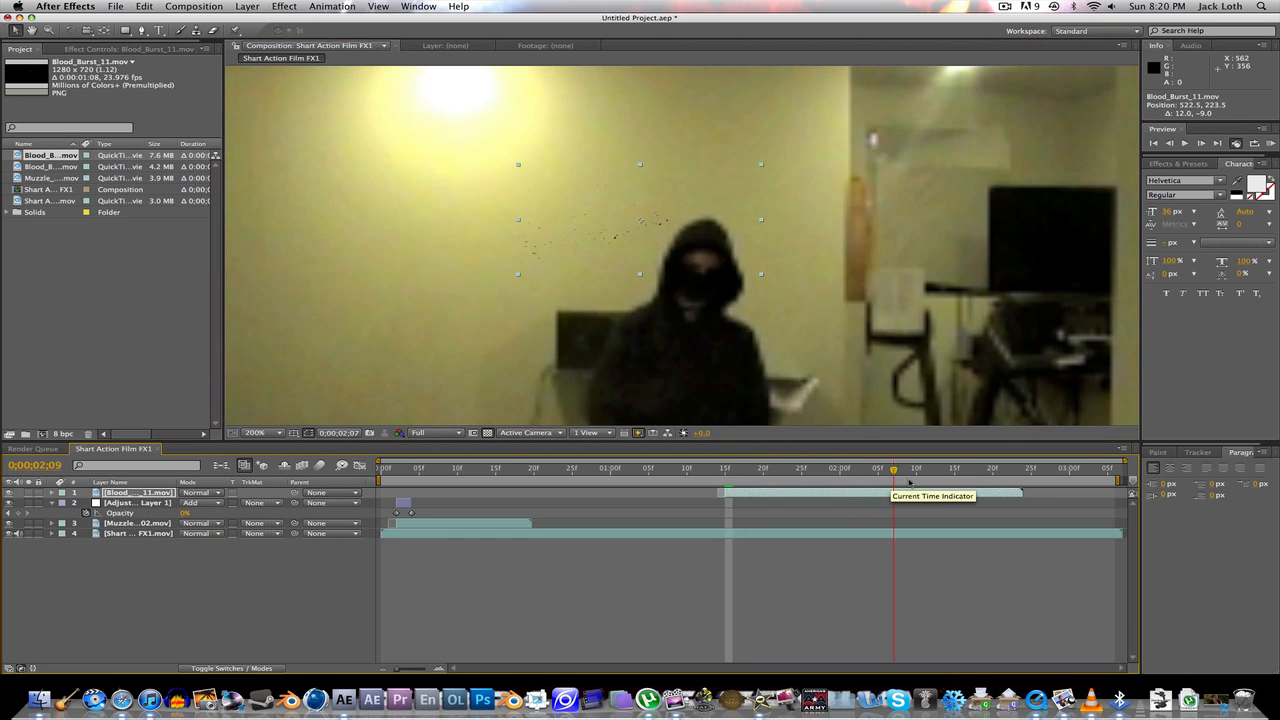
drag(893, 468, 740, 468)
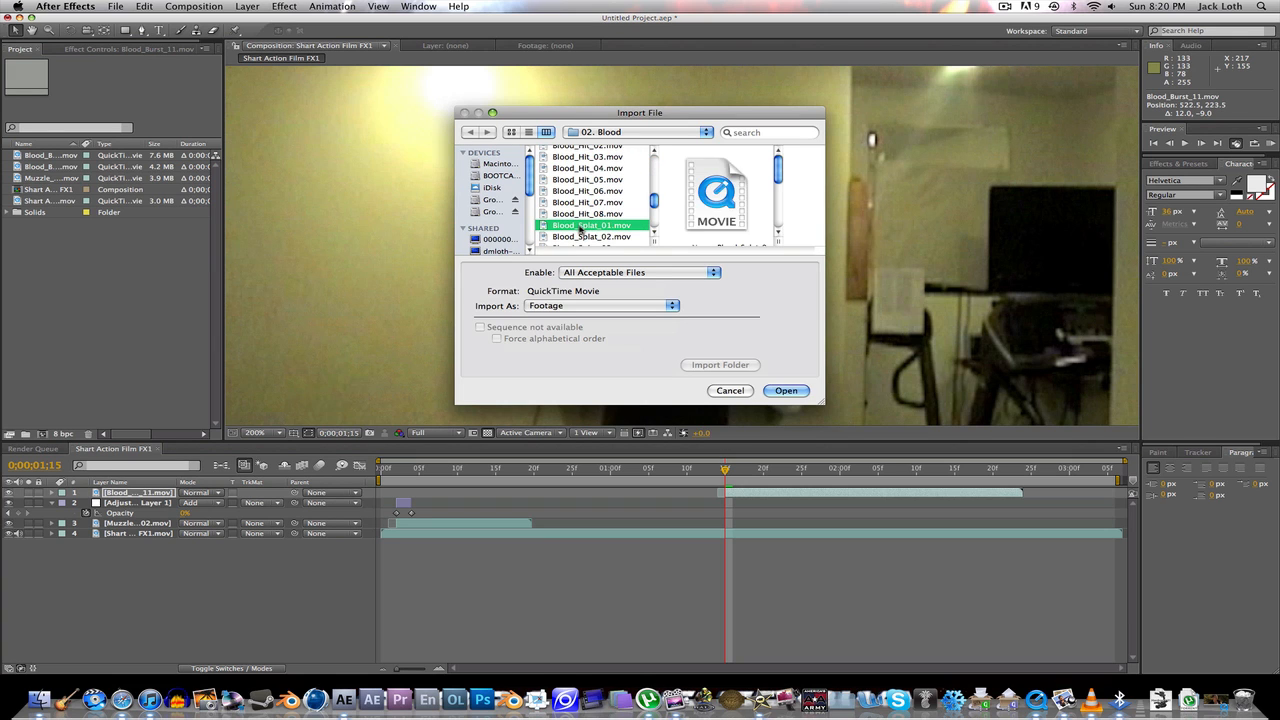
- Import Blood_Splat_01.mov, scale it to about 23% above the head, and scrub the shot
click(786, 390)
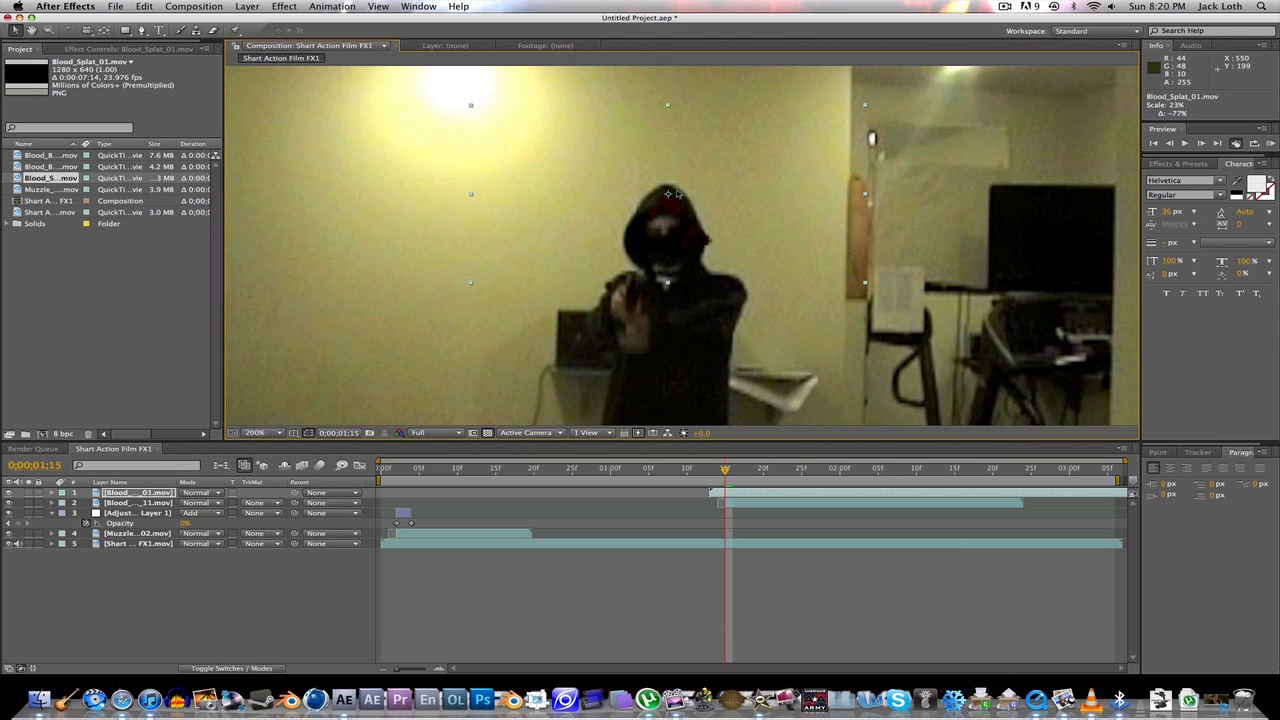
drag(667, 194, 637, 163)
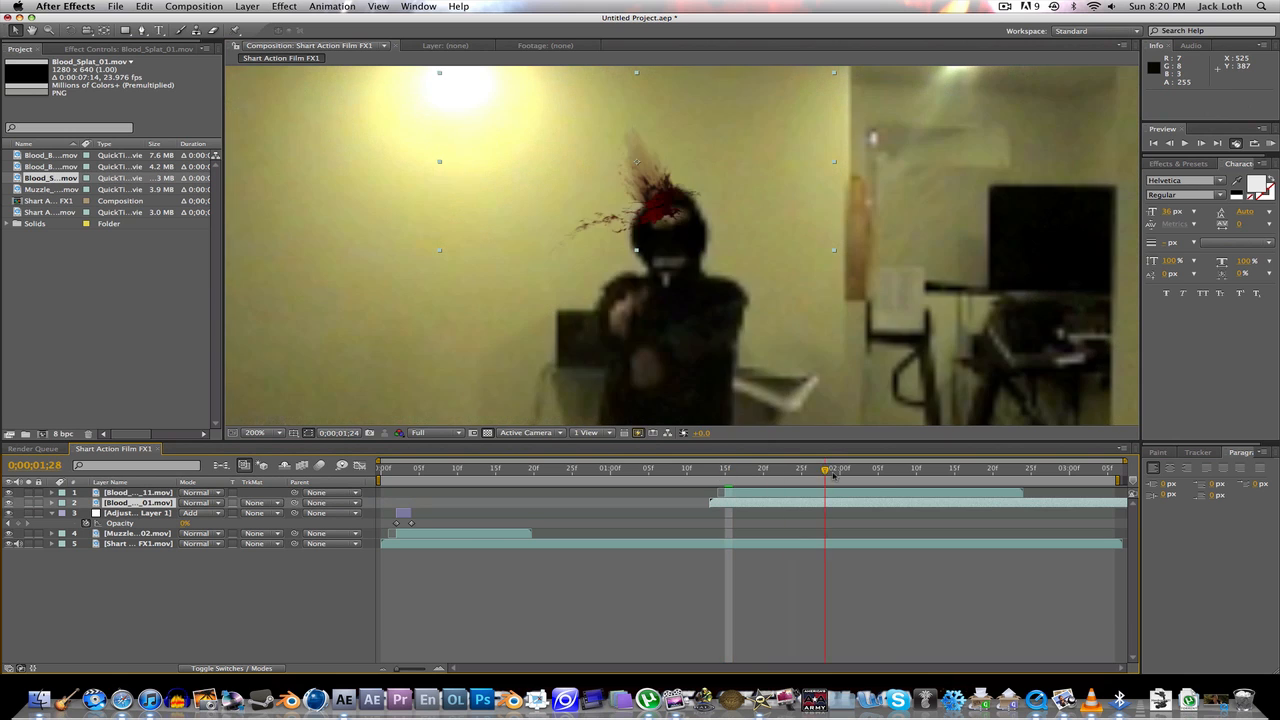
drag(825, 468, 915, 468)
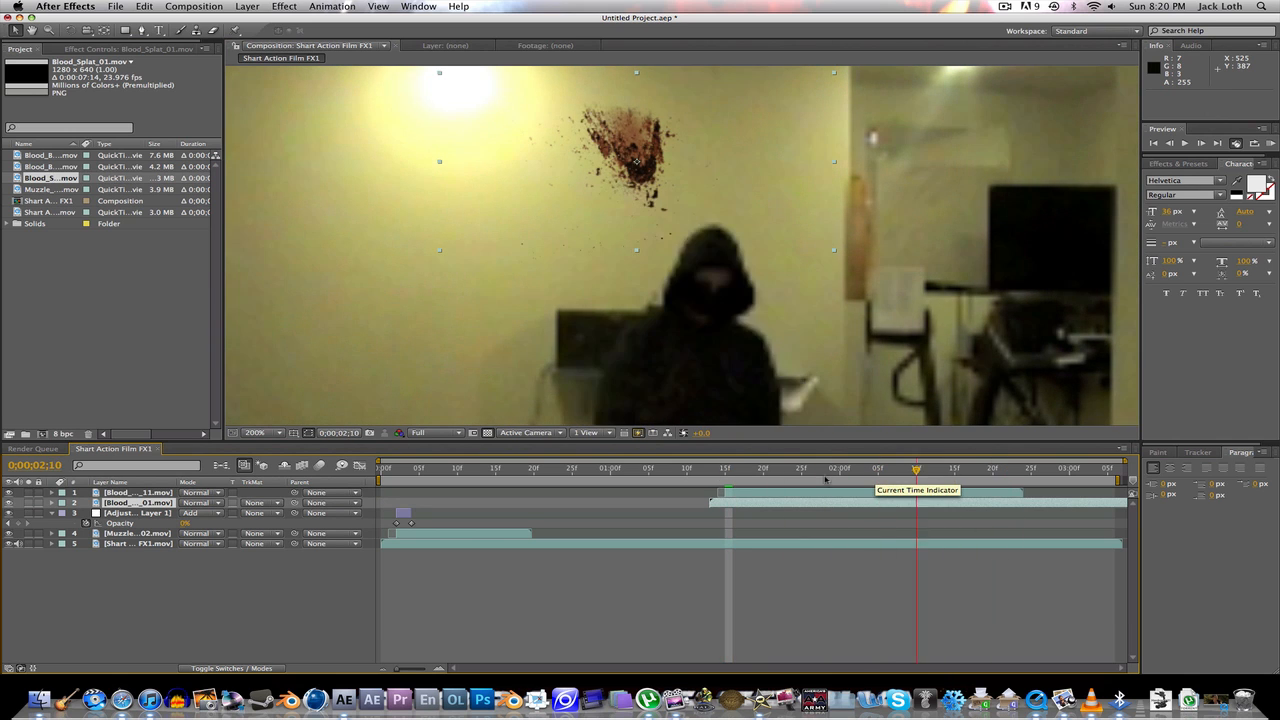
drag(915, 468, 725, 468)
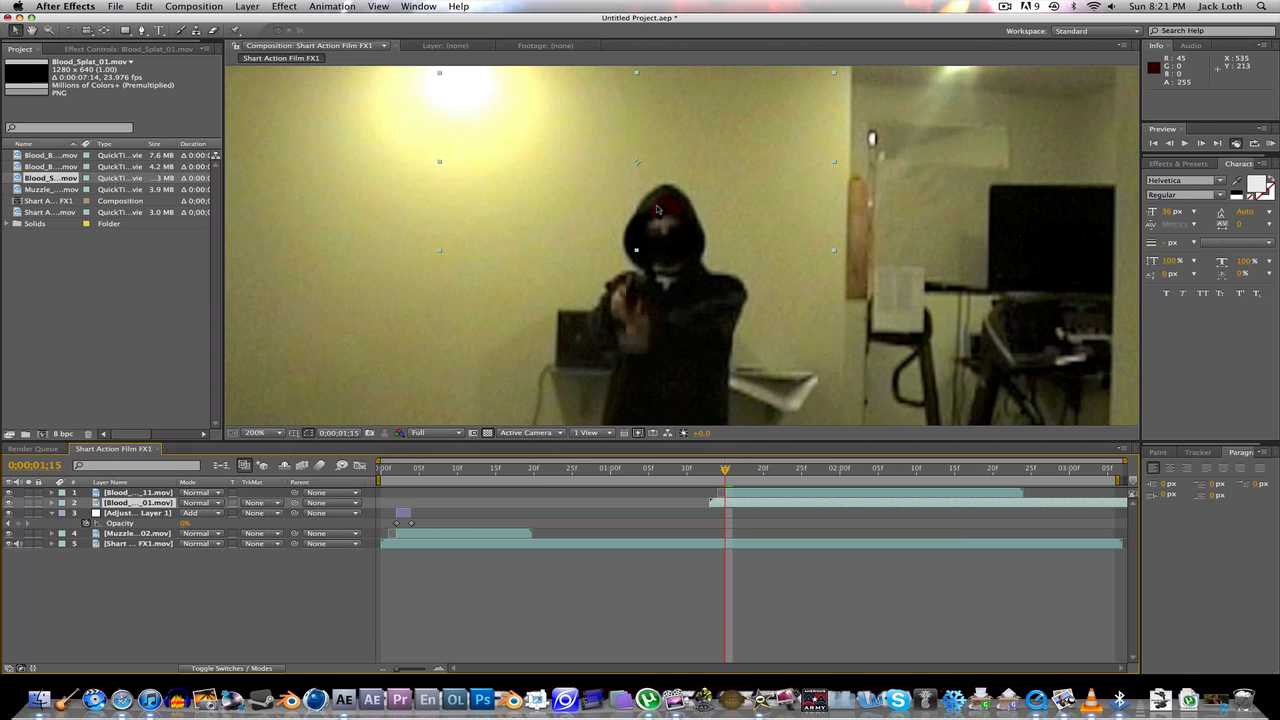
mouse_move(450, 296)
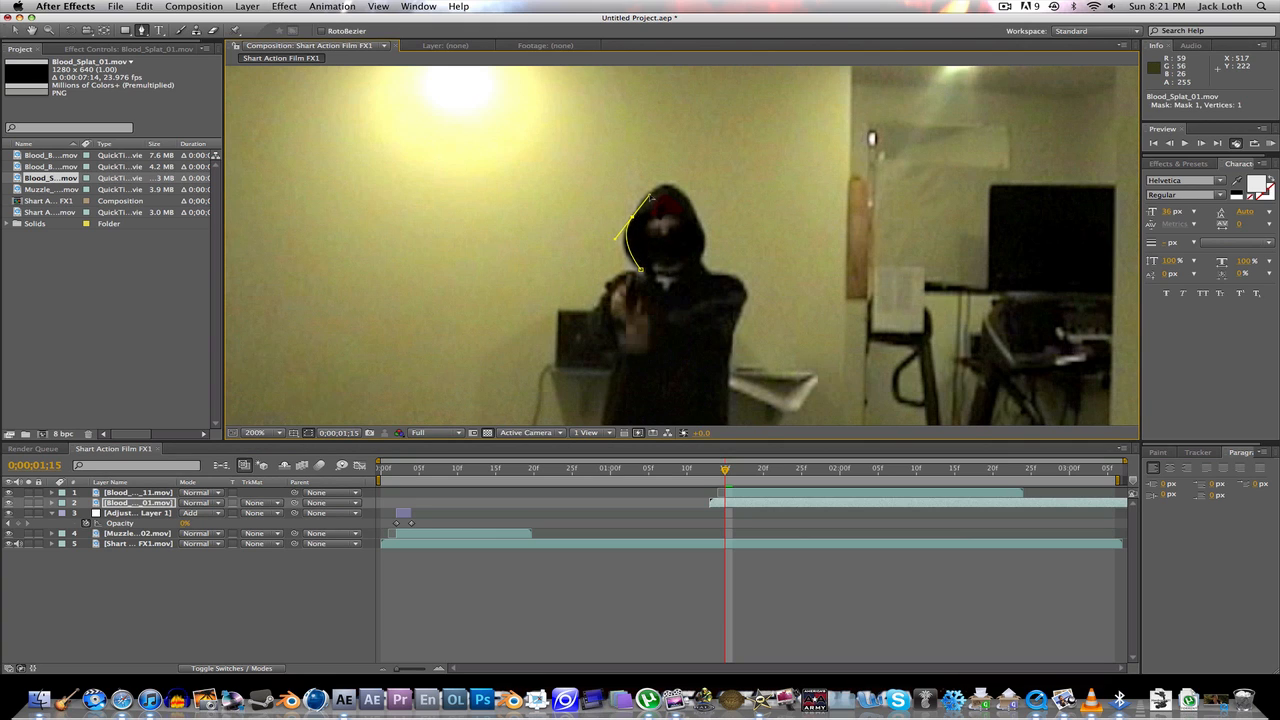
- Trace a closed Pen mask around the hood on the splat layer and set Mask 1 to Subtract
click(688, 191)
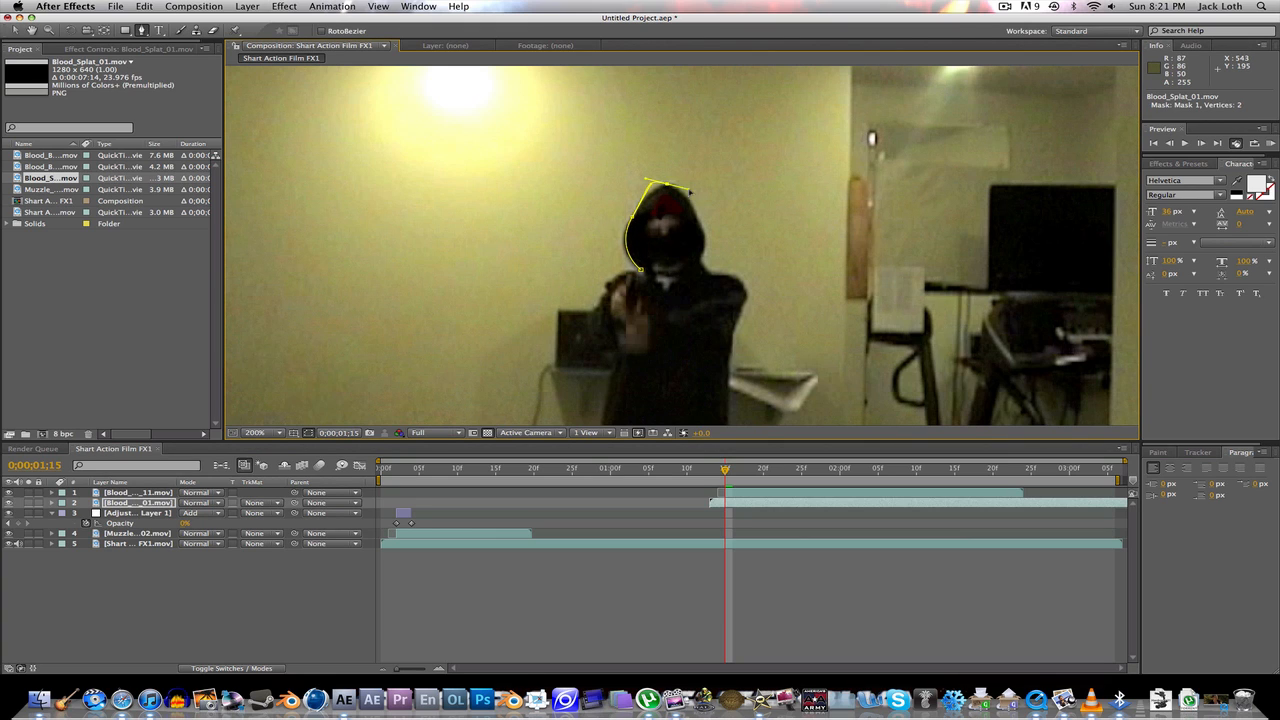
click(690, 205)
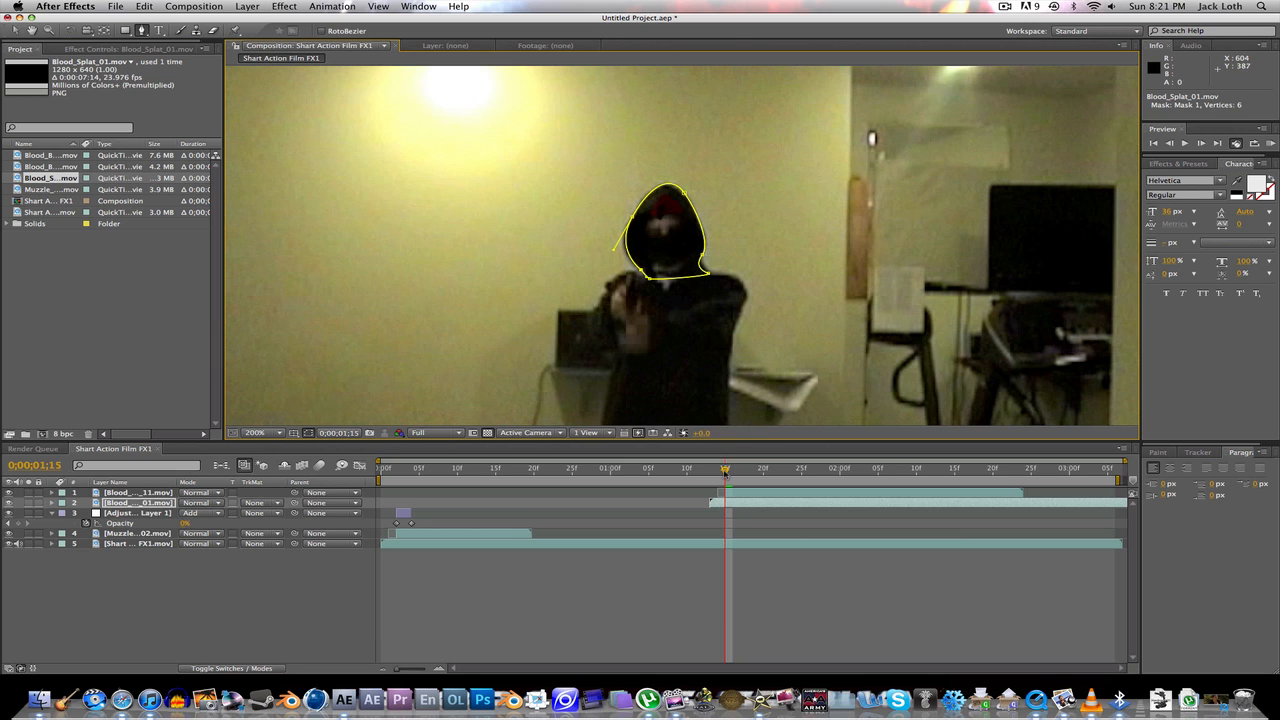
click(52, 502)
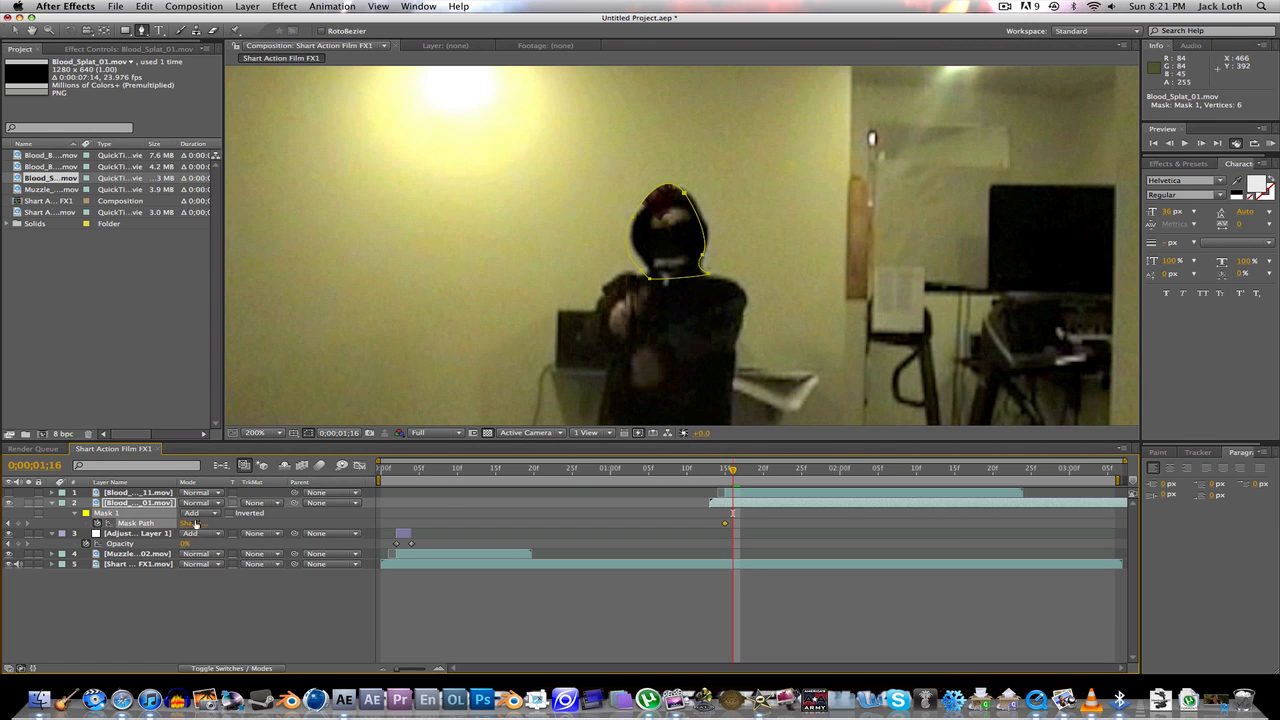
click(195, 522)
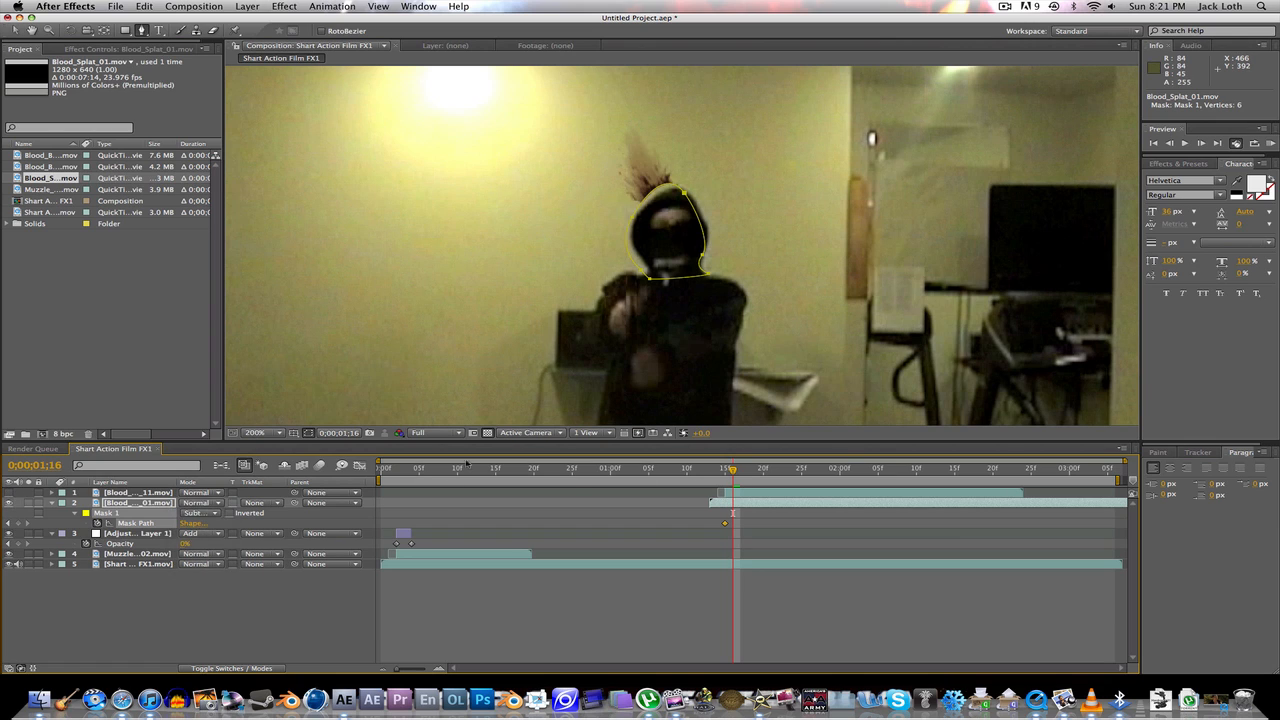
mouse_move(635, 220)
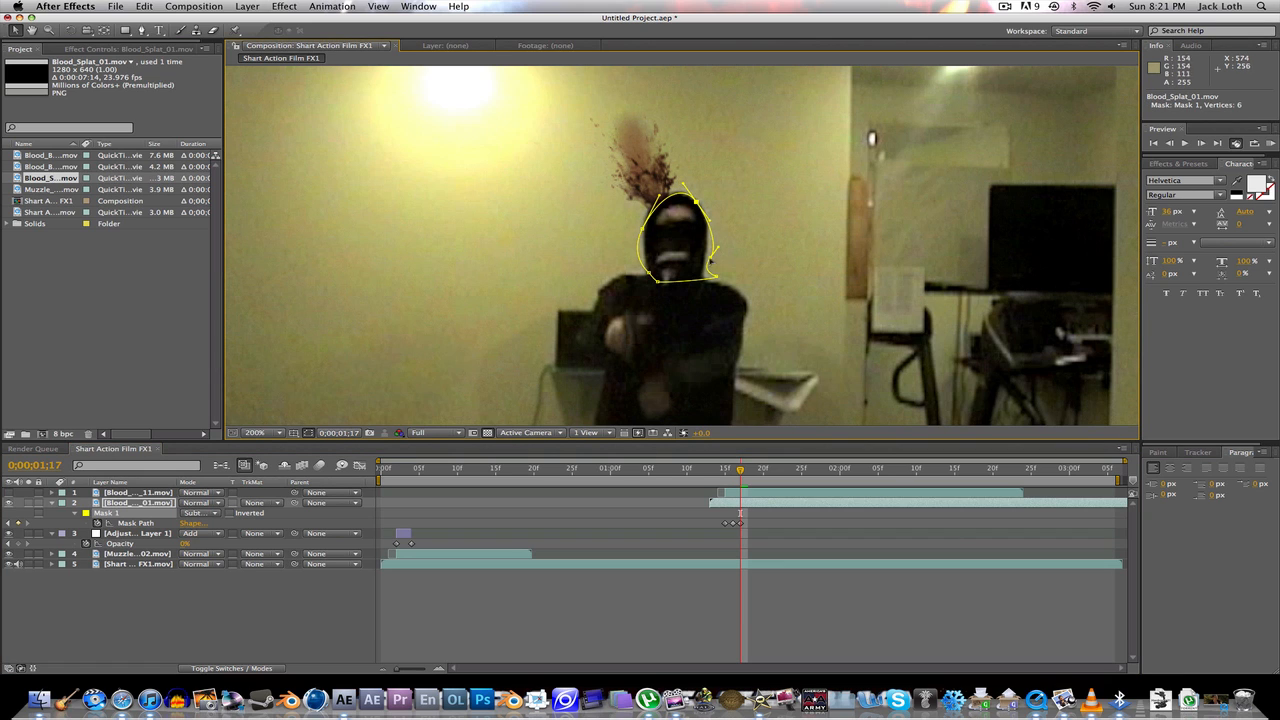
- Reshape the head mask to the falling hood, then scrub ahead to preview the blood spray behind it
click(748, 467)
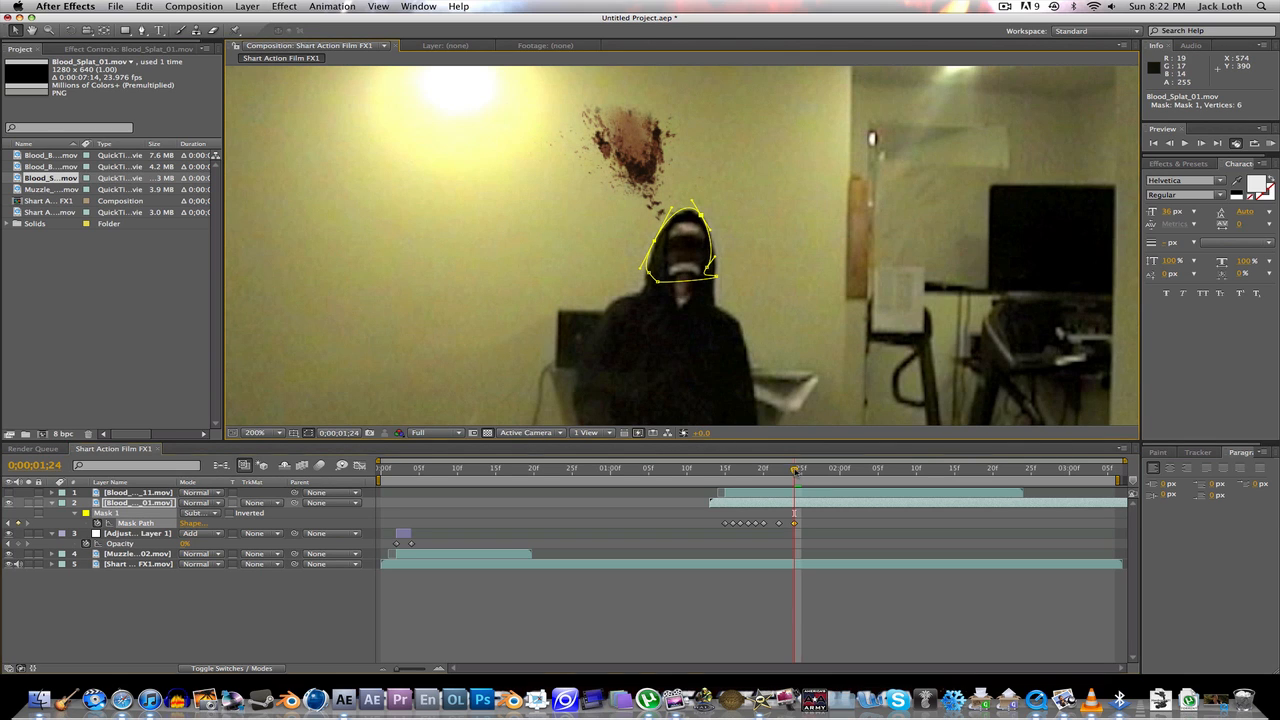
drag(795, 468, 1008, 468)
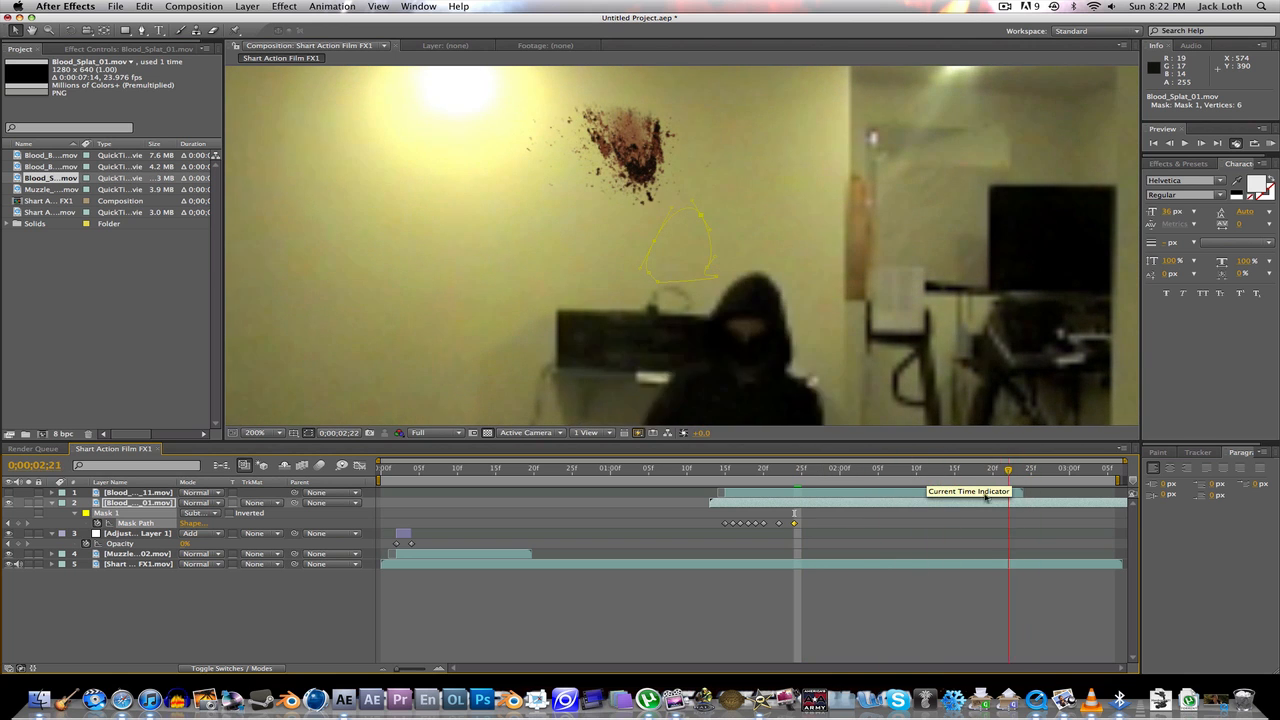
click(702, 468)
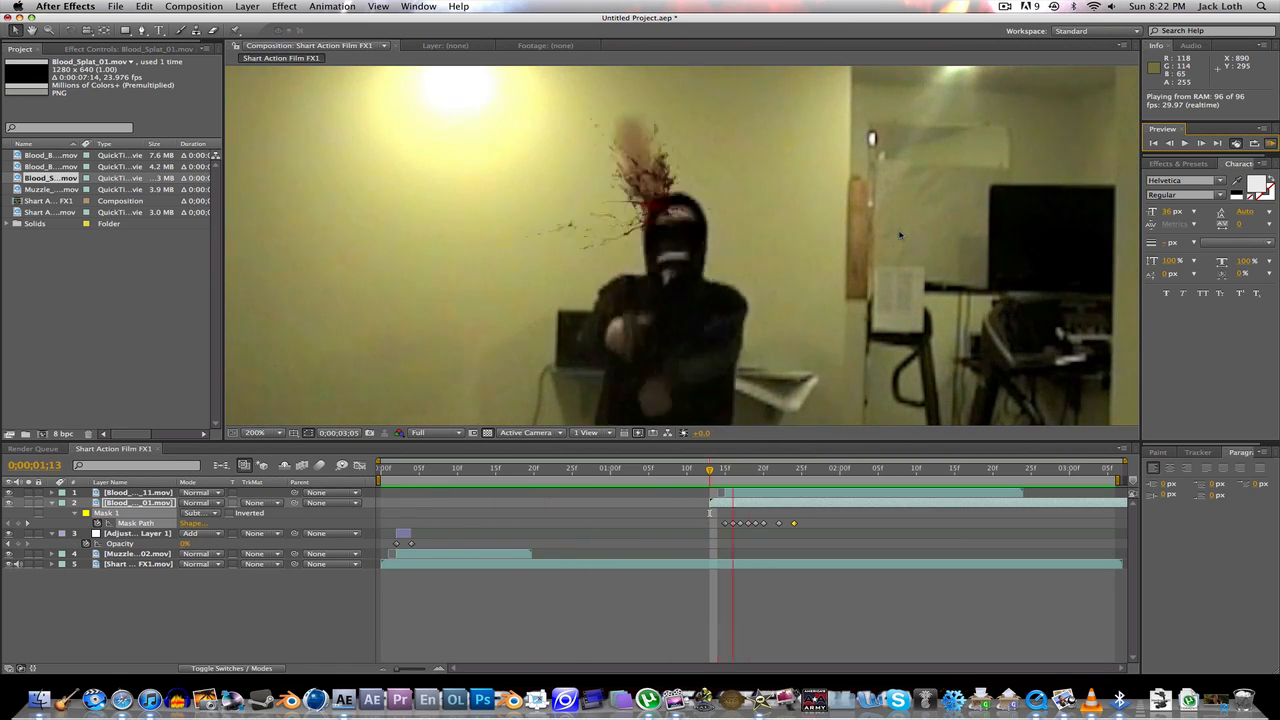
click(255, 432)
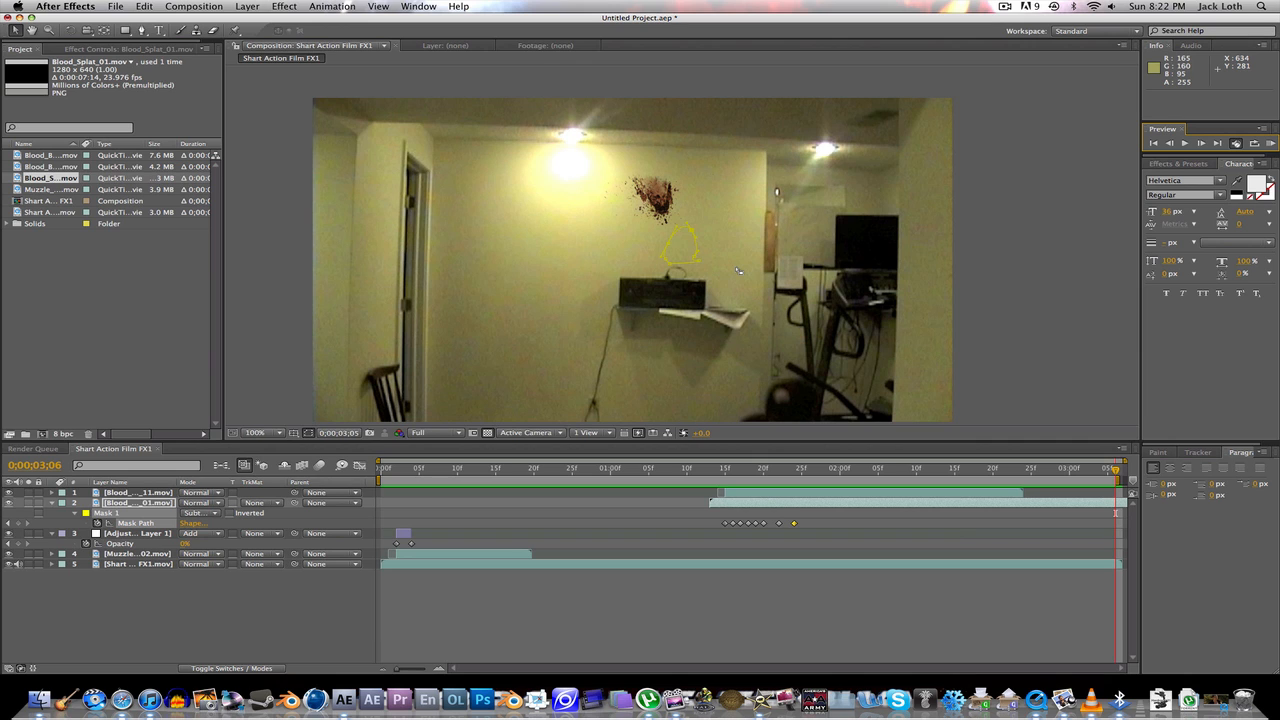
click(256, 432)
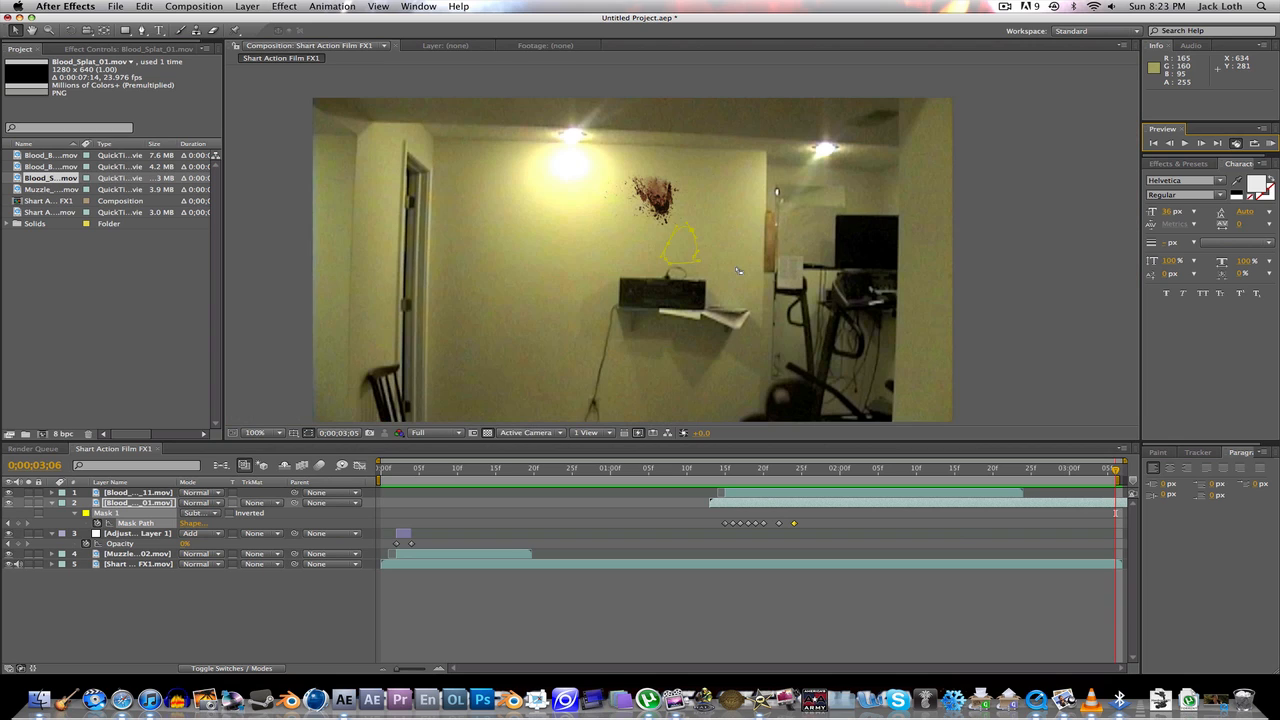
mouse_move(745, 268)
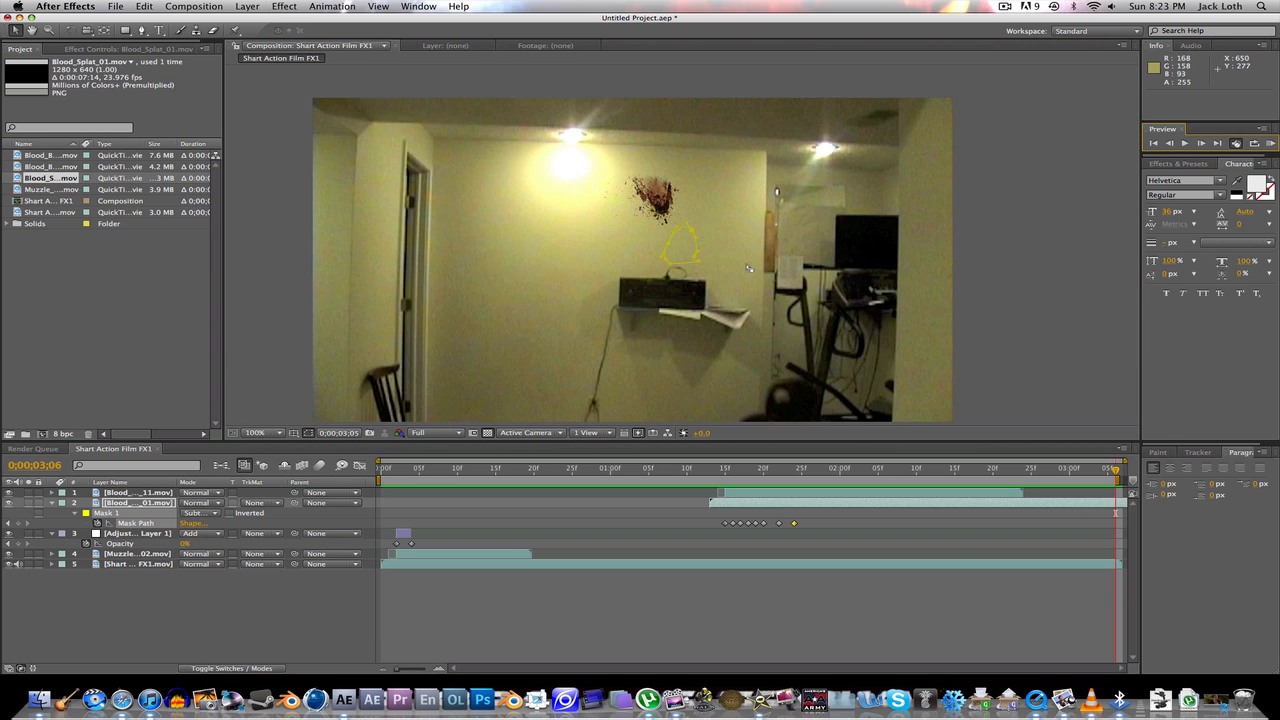